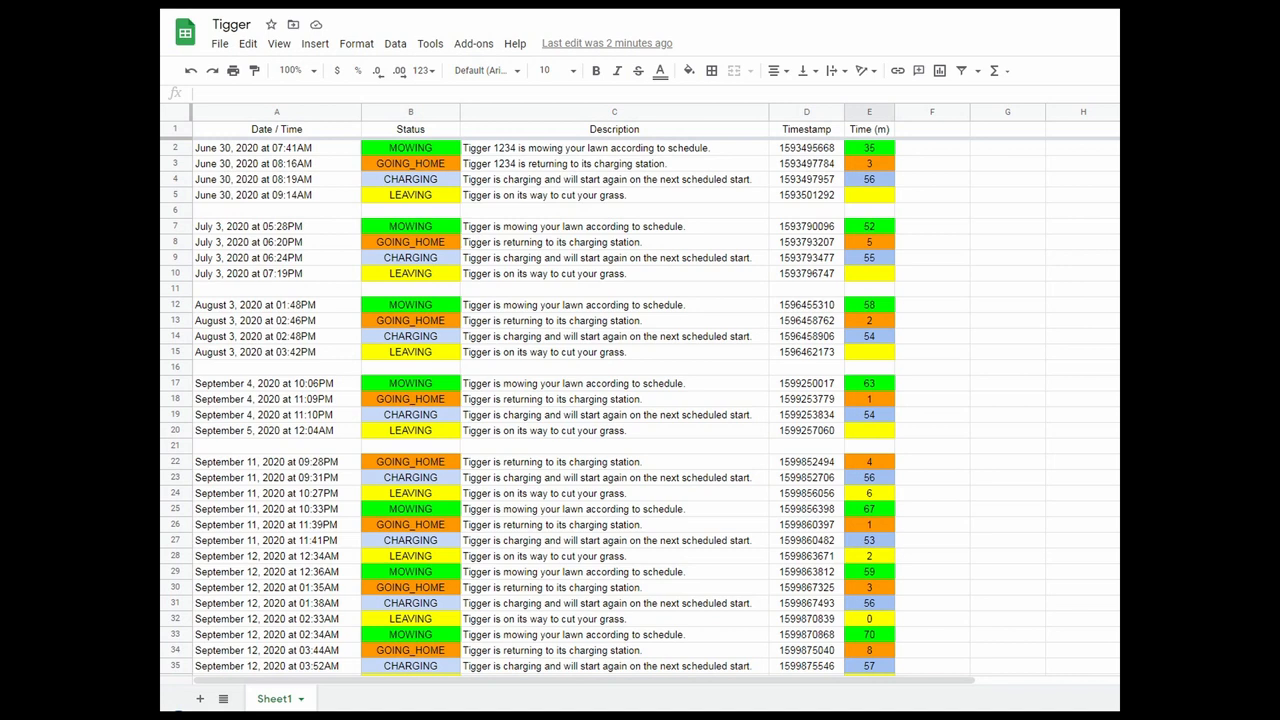
mouse_move(1050, 307)
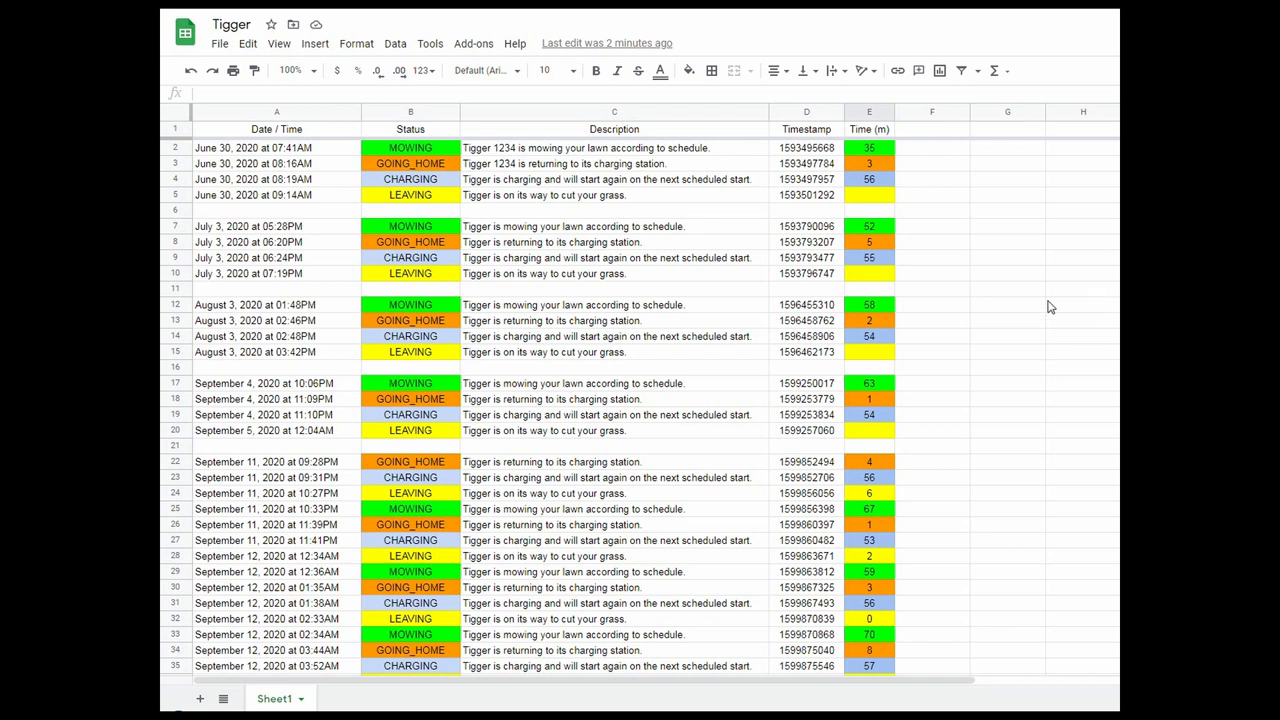
mouse_move(999, 320)
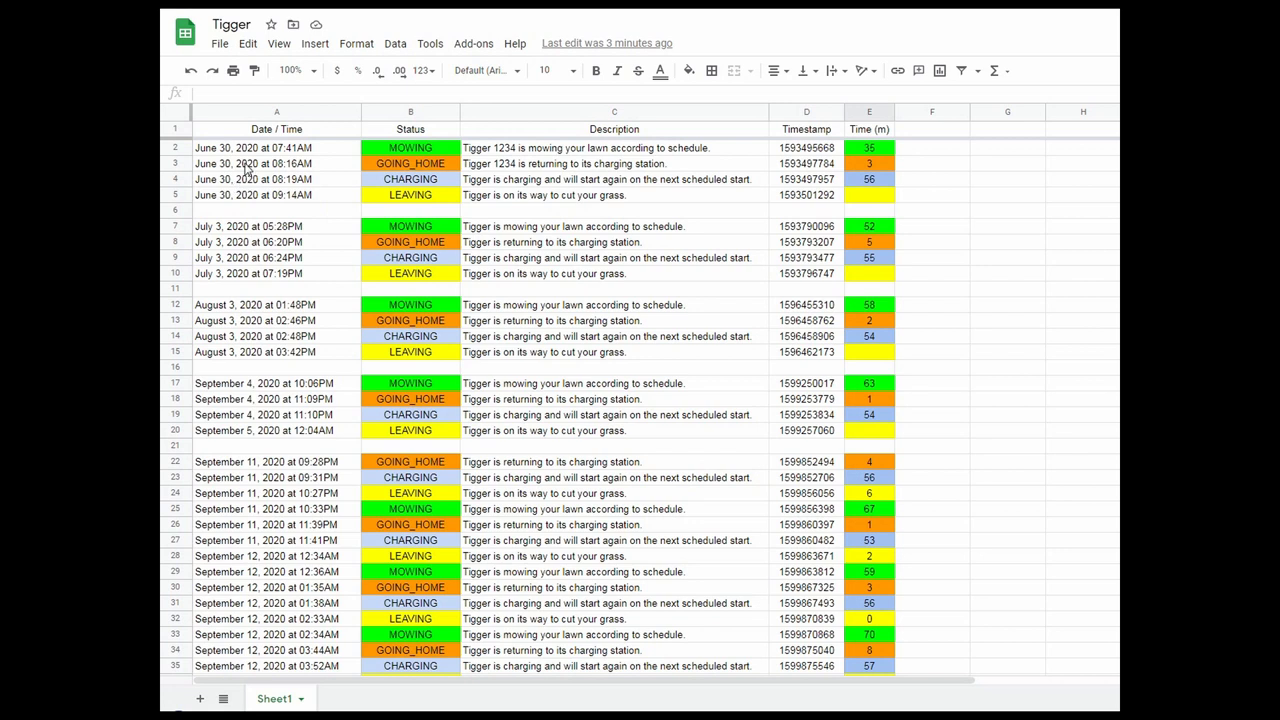
mouse_move(308, 130)
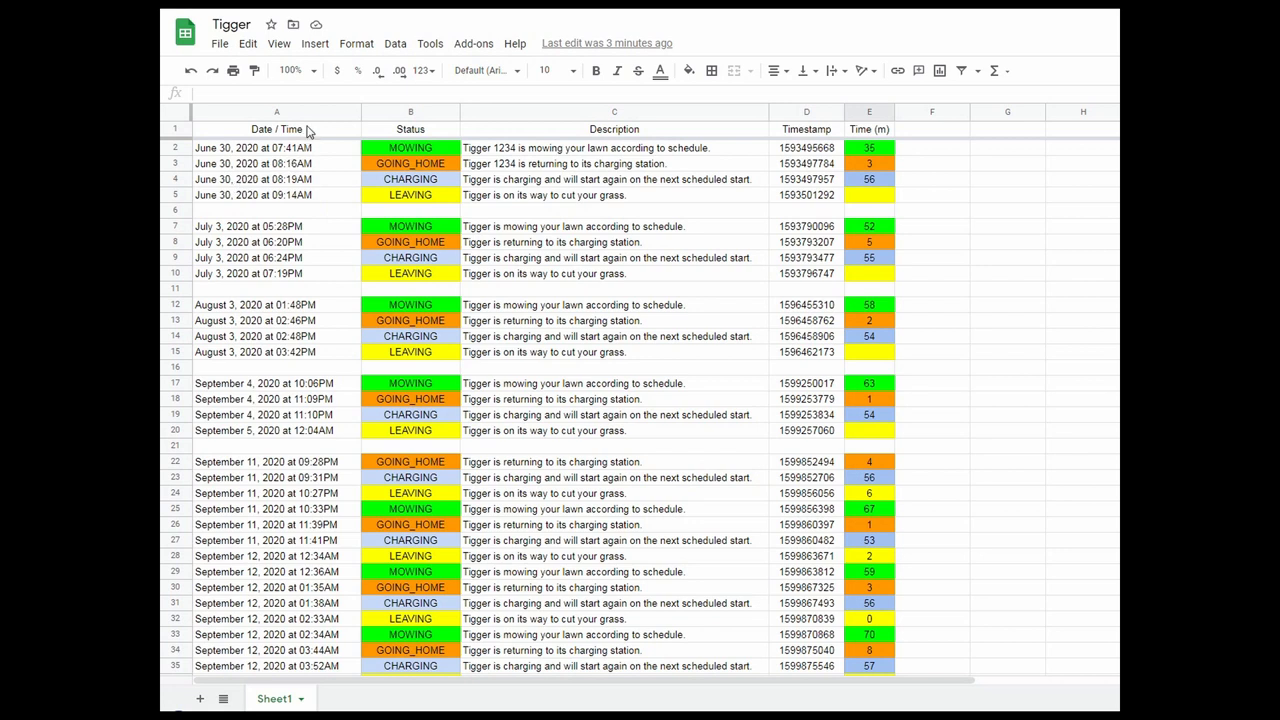
Highlight the Date / Time heading and the whole Time (m) column, then clear the selection.
left_click(277, 128)
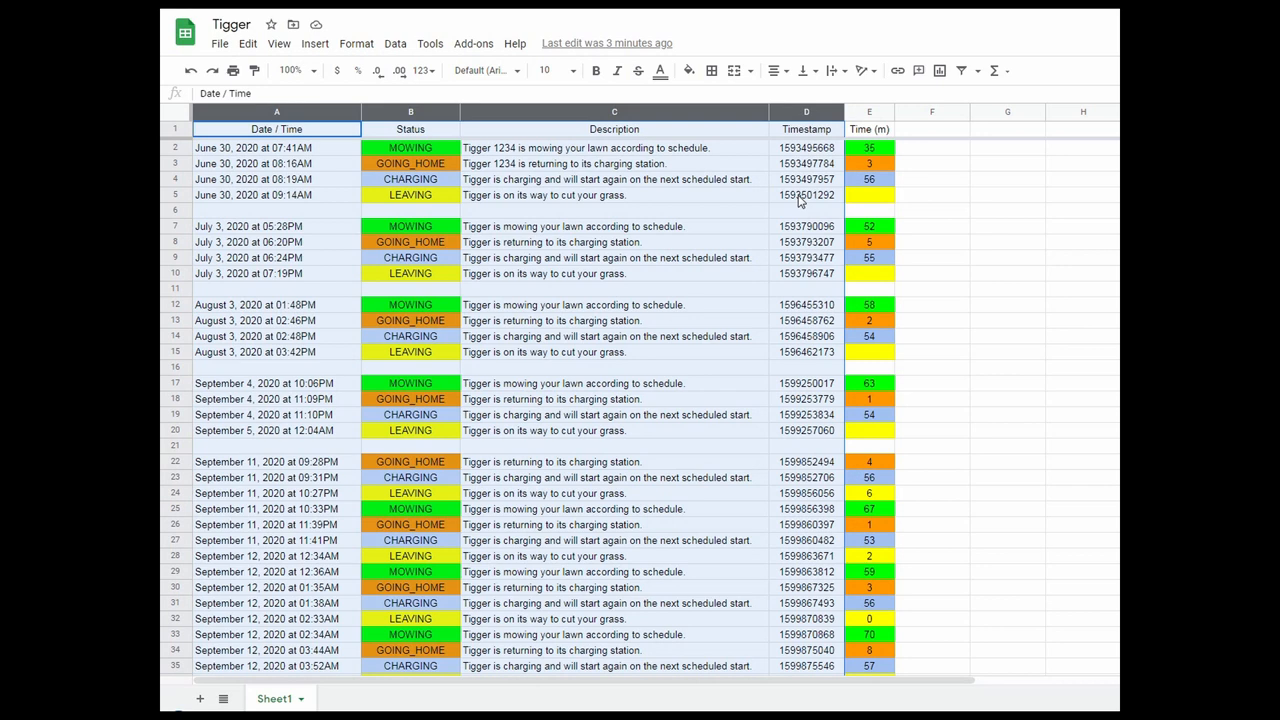
left_click(868, 111)
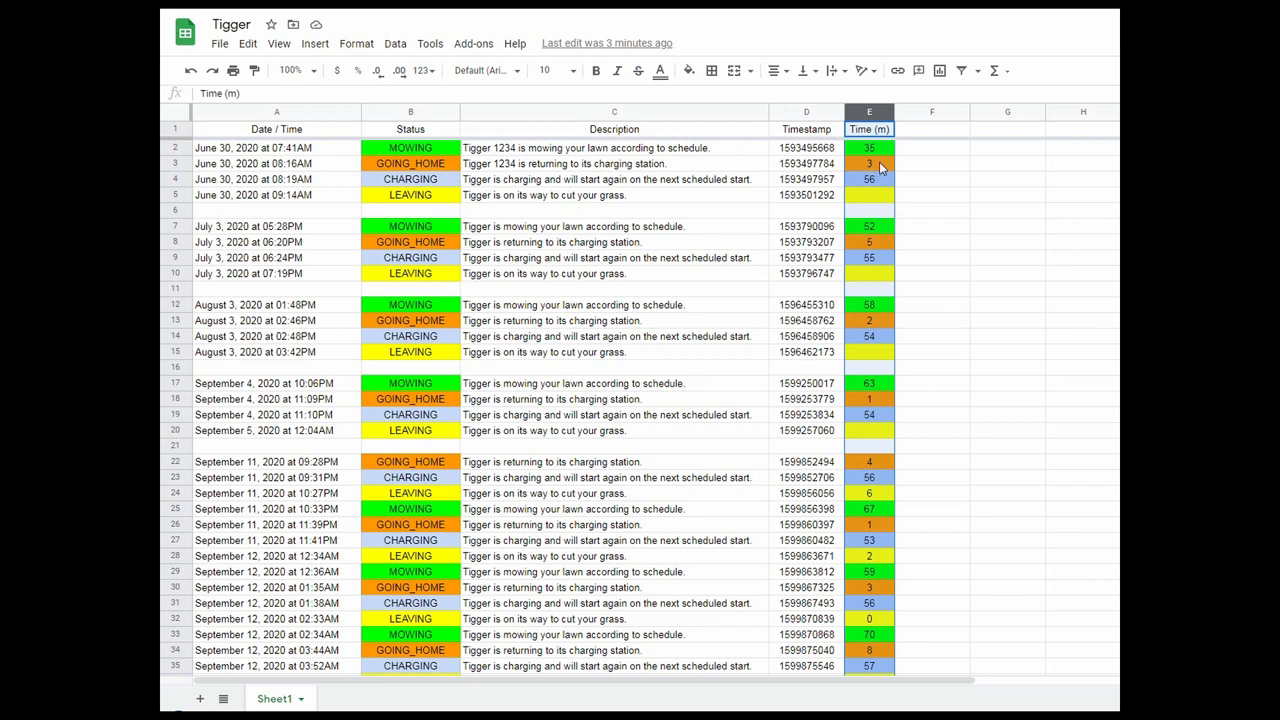
left_click(932, 320)
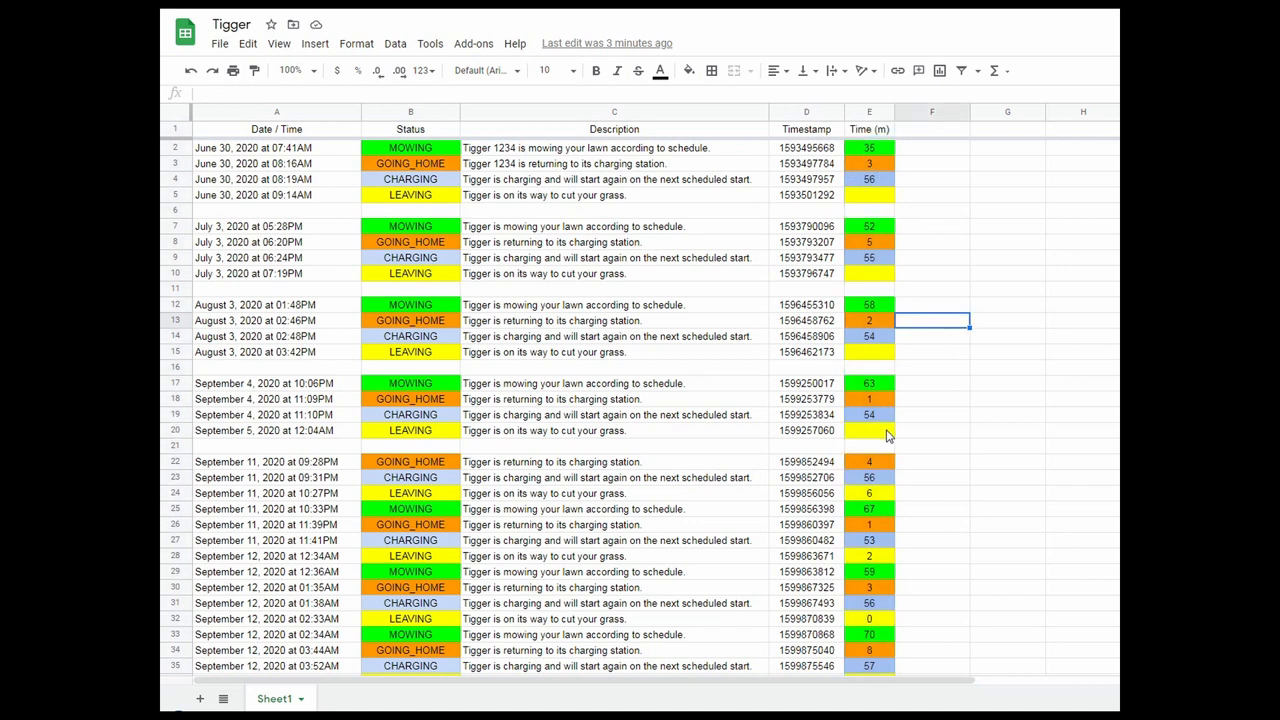
Scroll down the Tigger log to the late-September rows, including the red STOPPED entry.
scroll("down", 3)
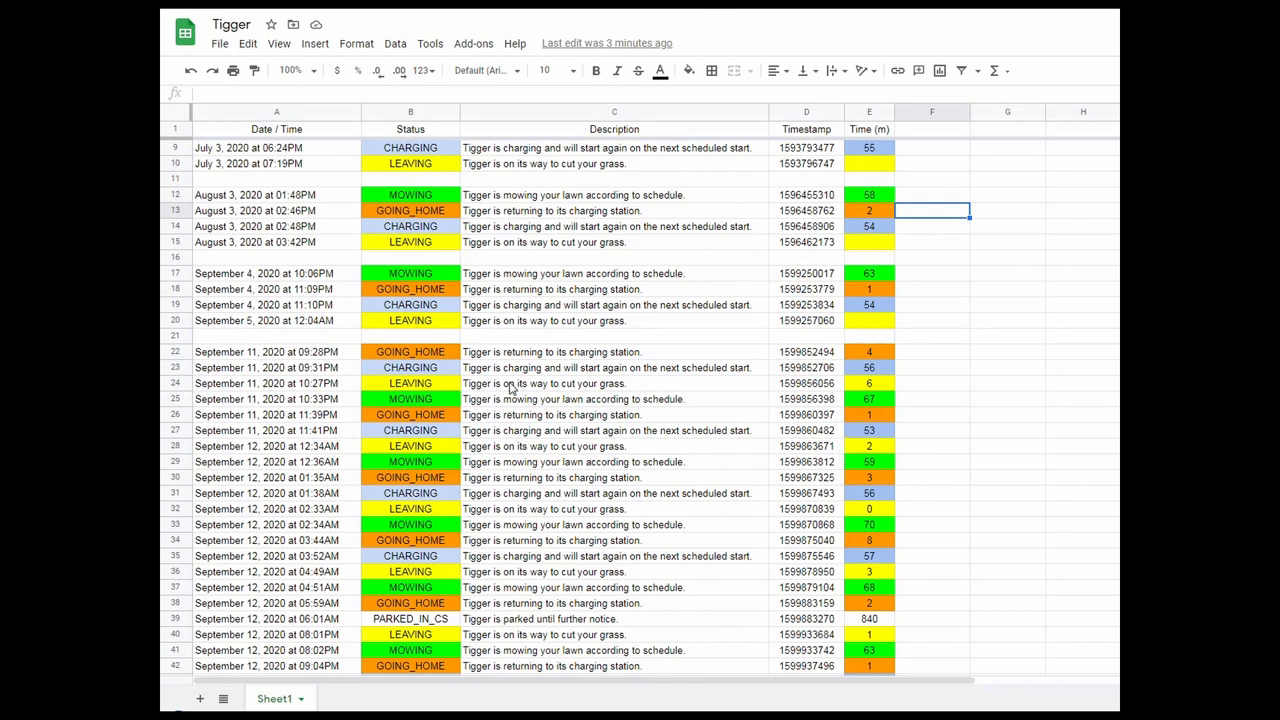
mouse_move(543, 390)
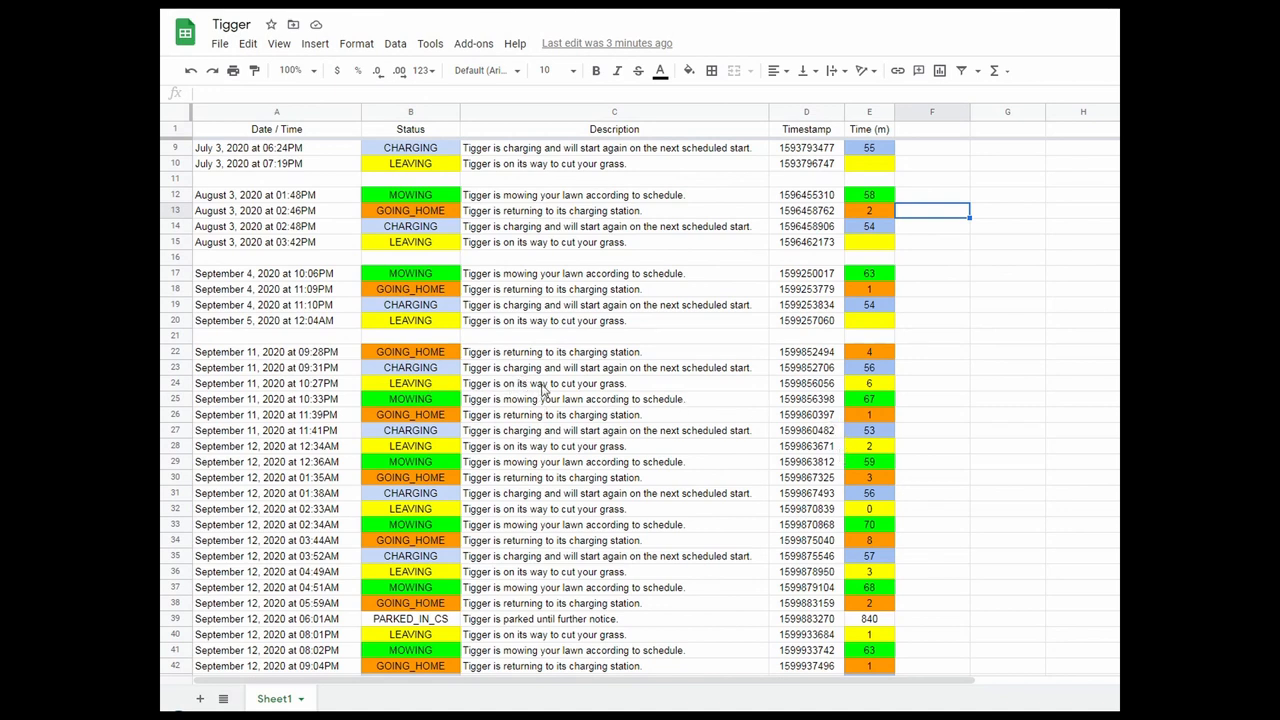
mouse_move(880, 388)
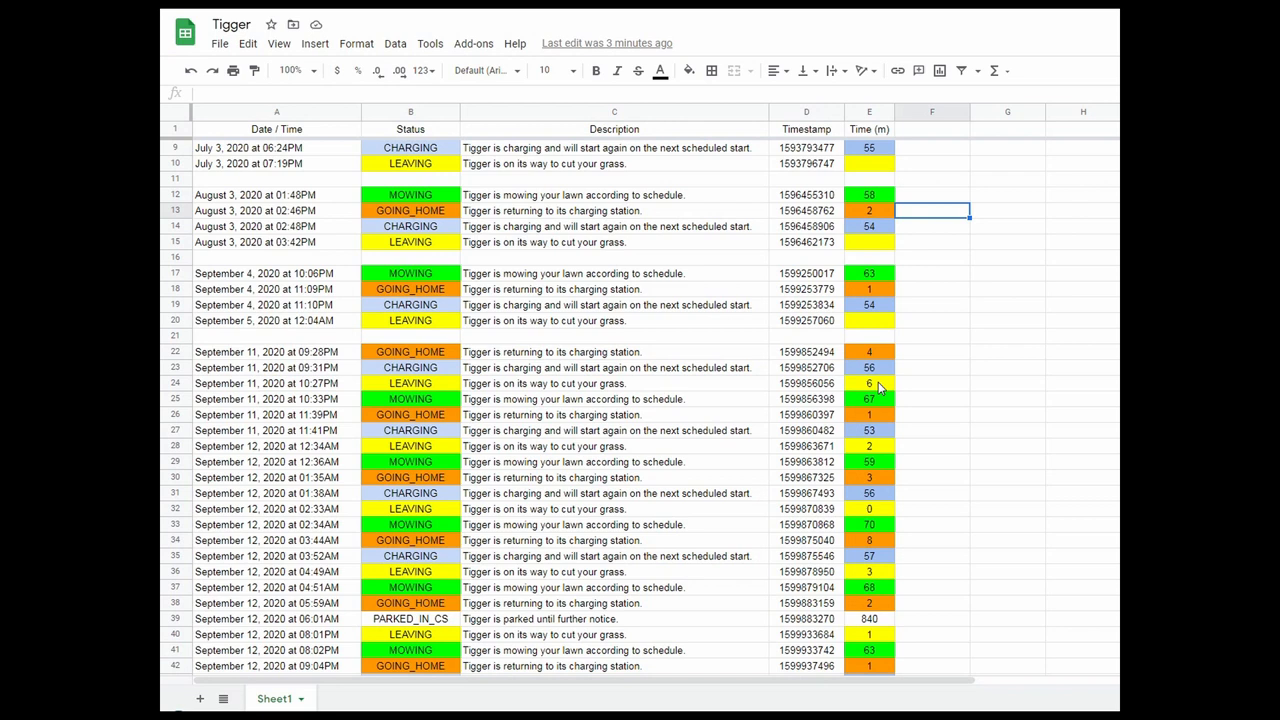
mouse_move(879, 511)
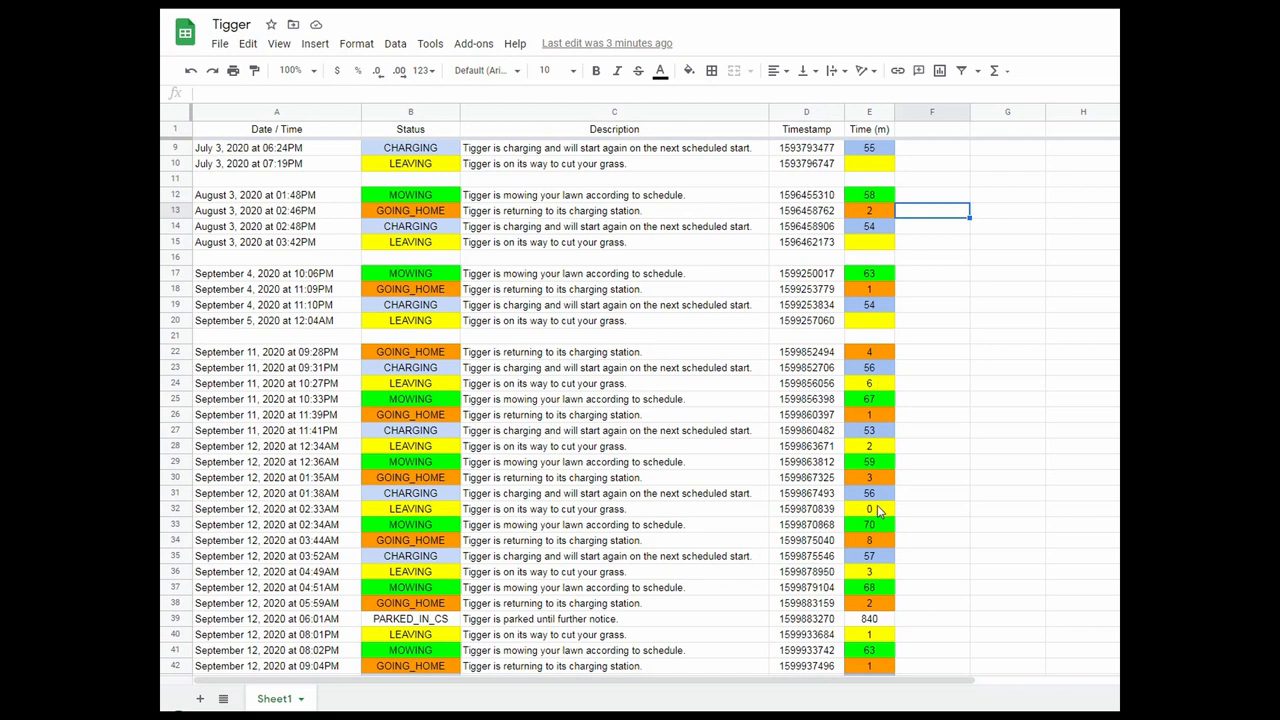
scroll("down", 3)
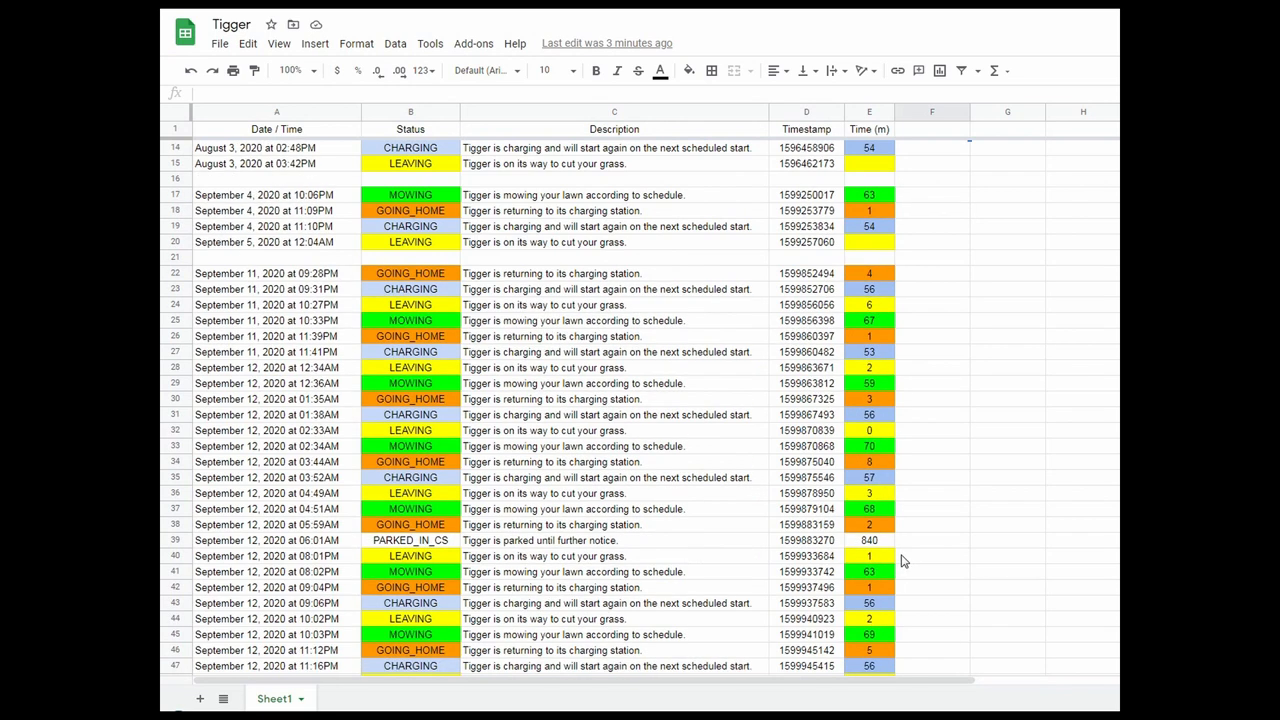
scroll("down", 3)
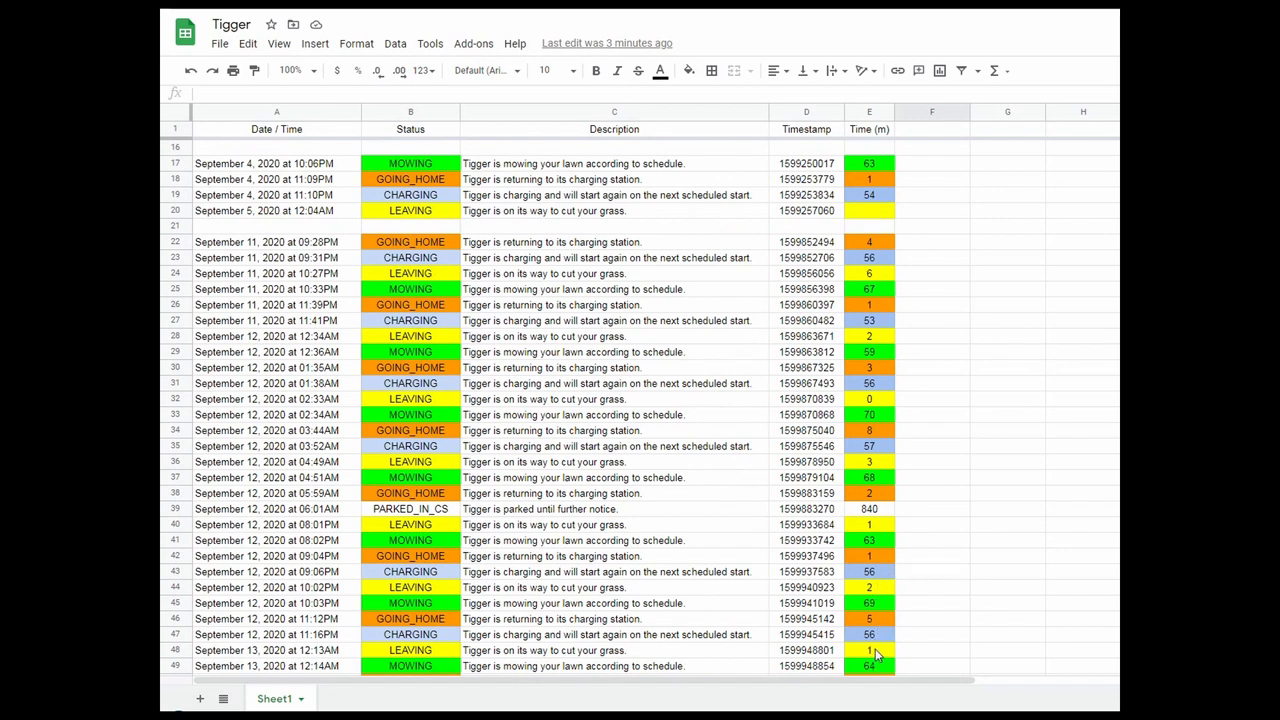
mouse_move(867, 645)
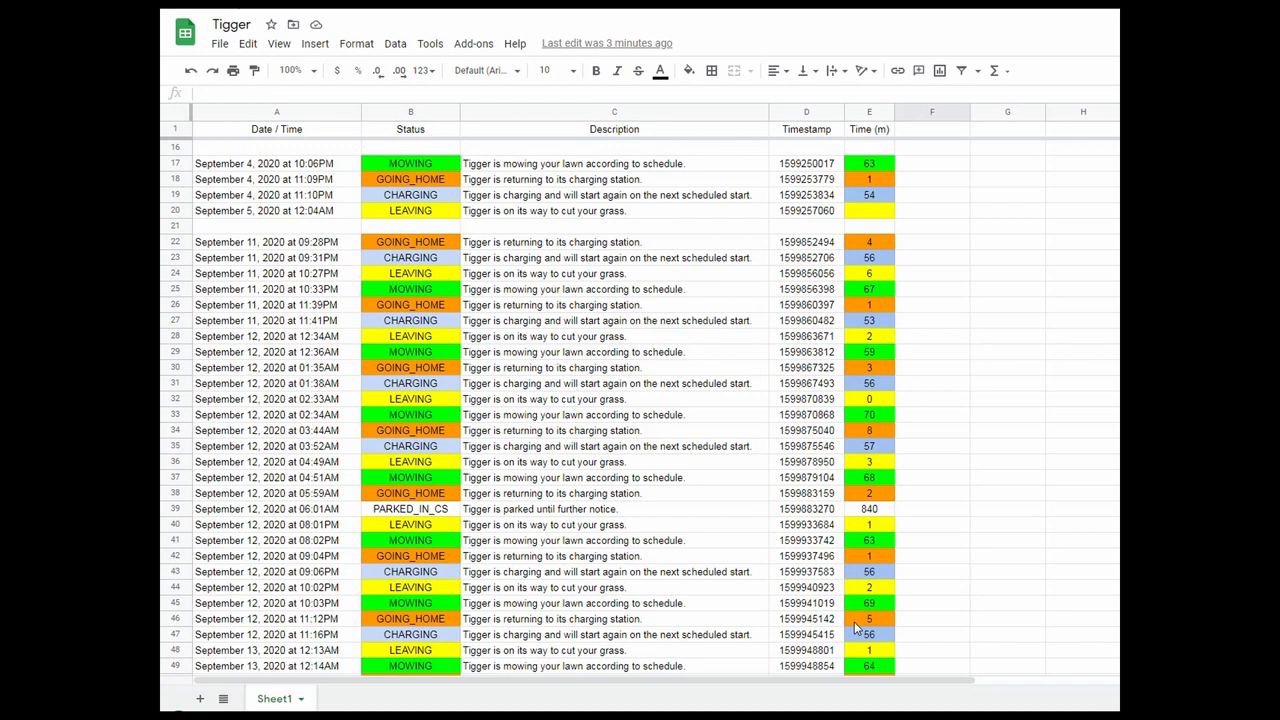
mouse_move(883, 281)
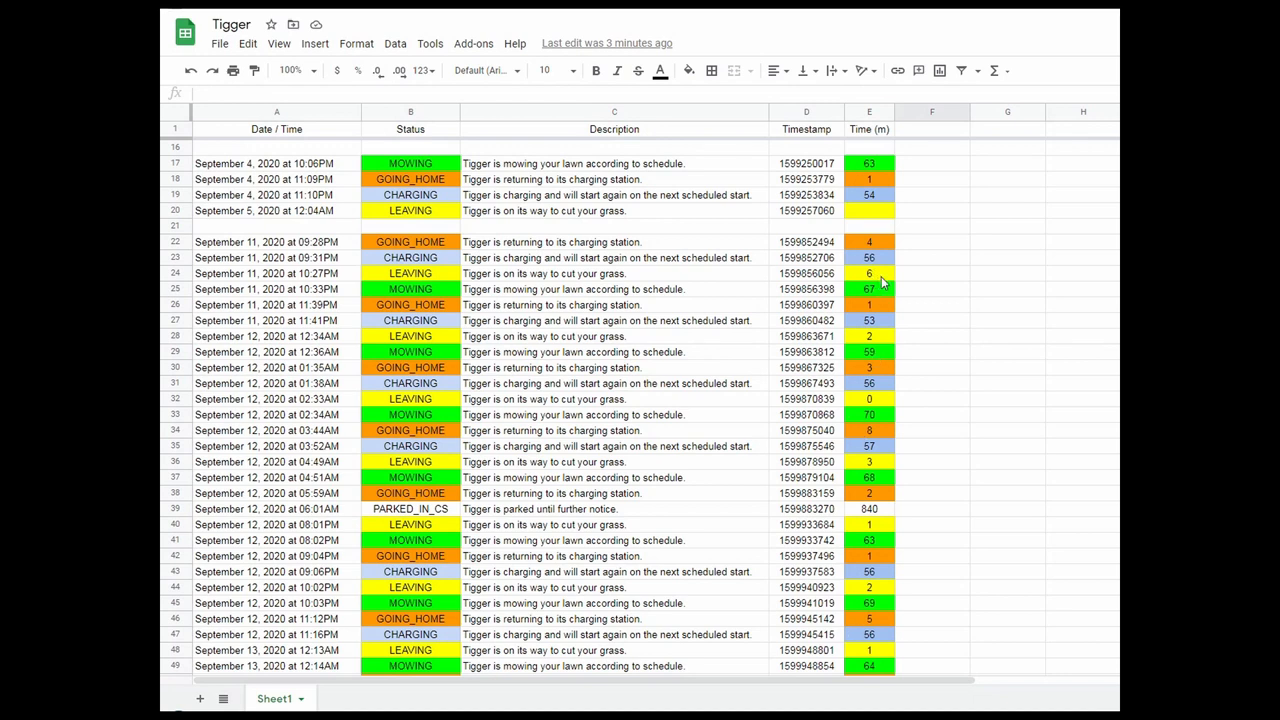
mouse_move(878, 446)
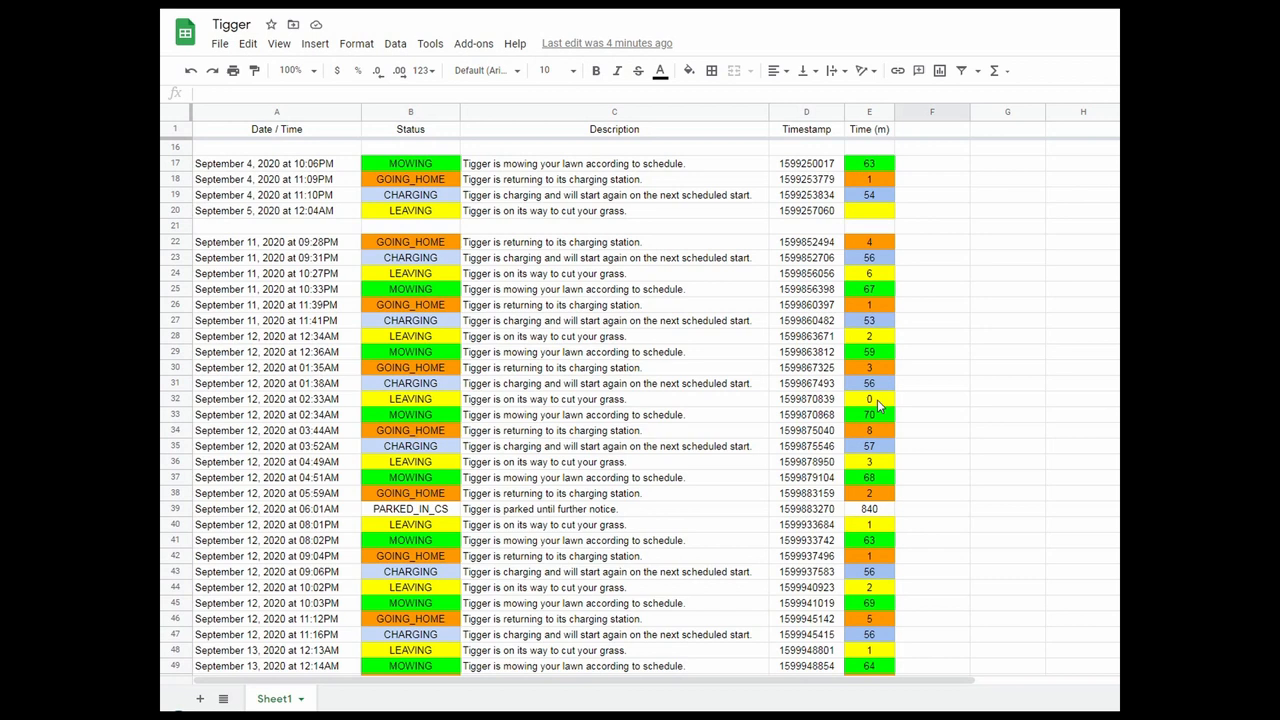
mouse_move(877, 444)
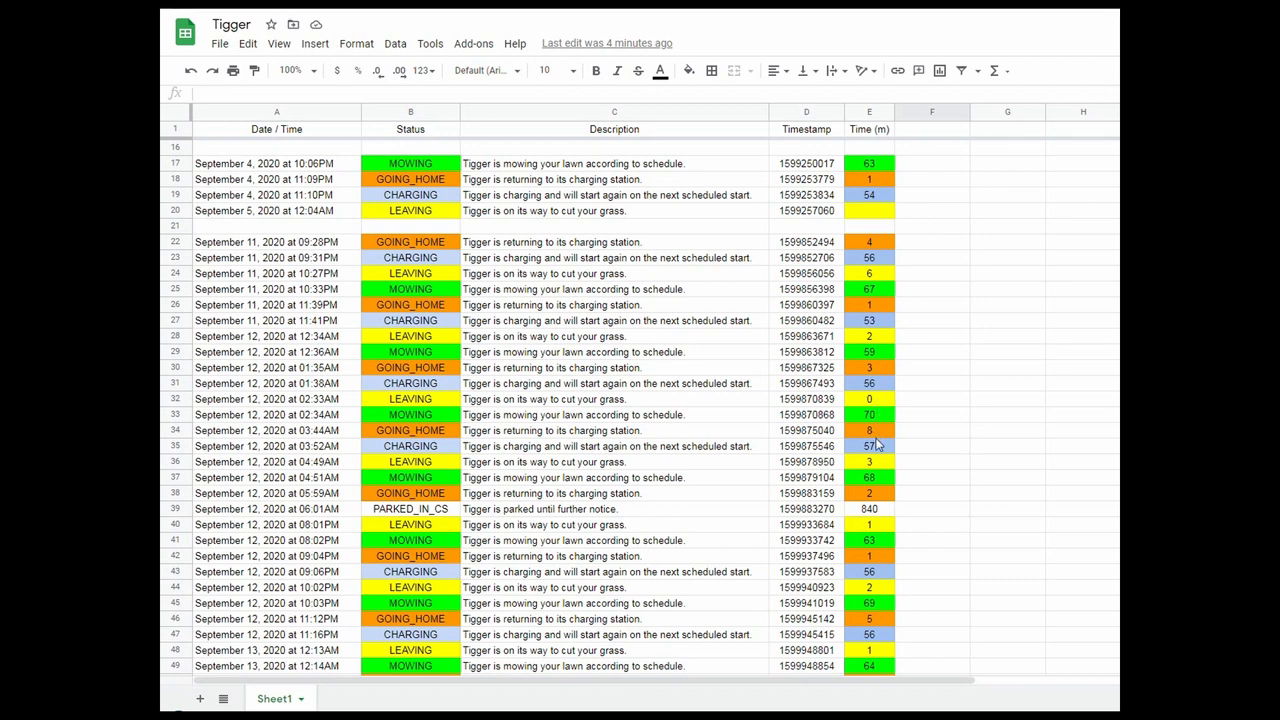
mouse_move(872, 545)
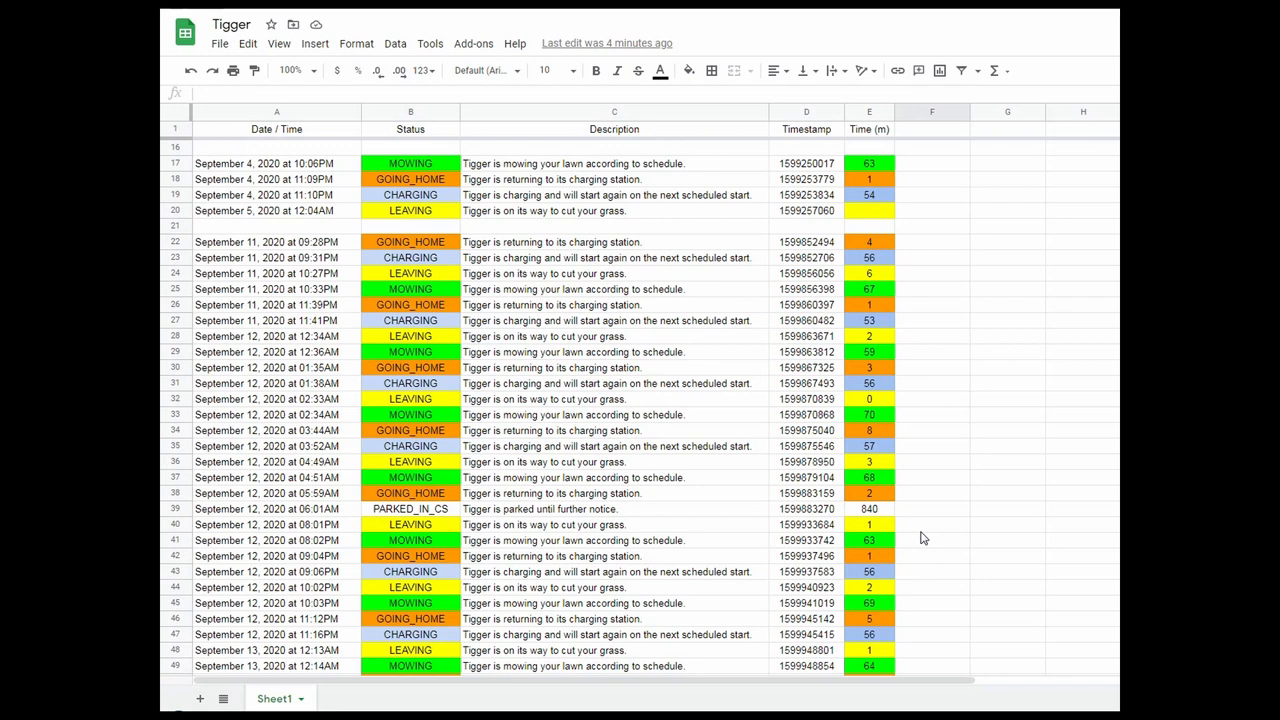
mouse_move(881, 467)
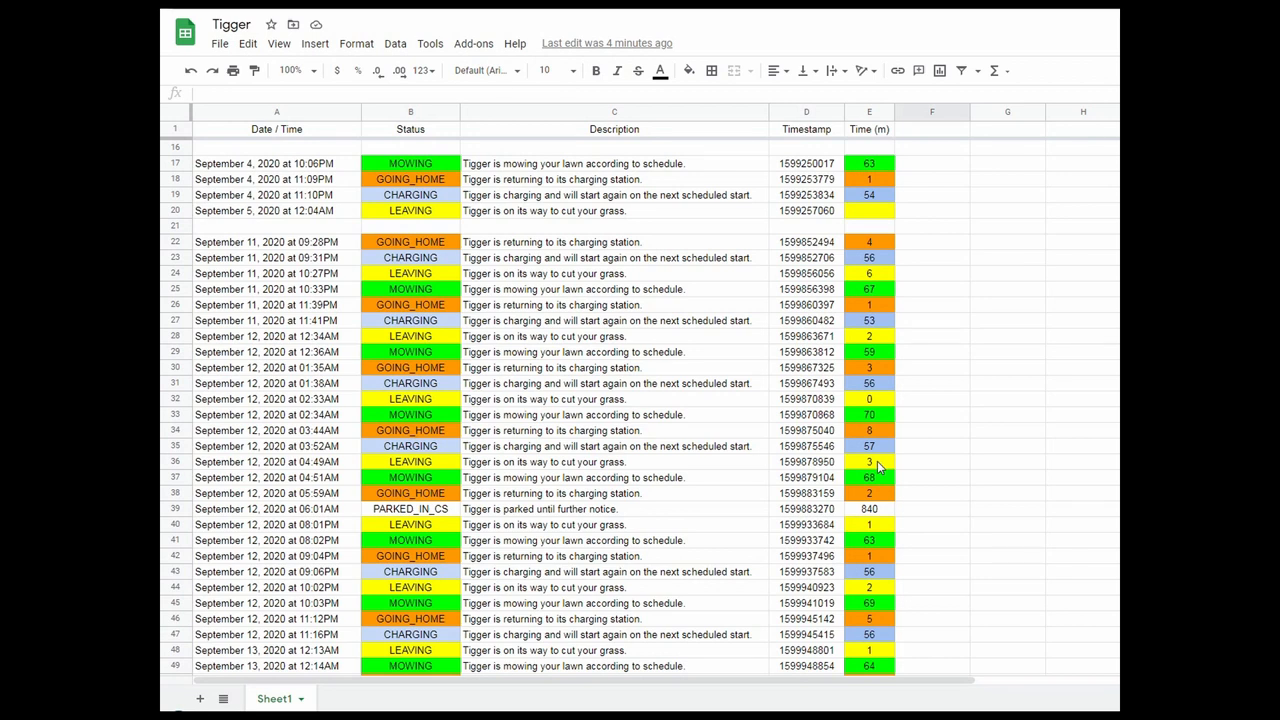
mouse_move(868, 432)
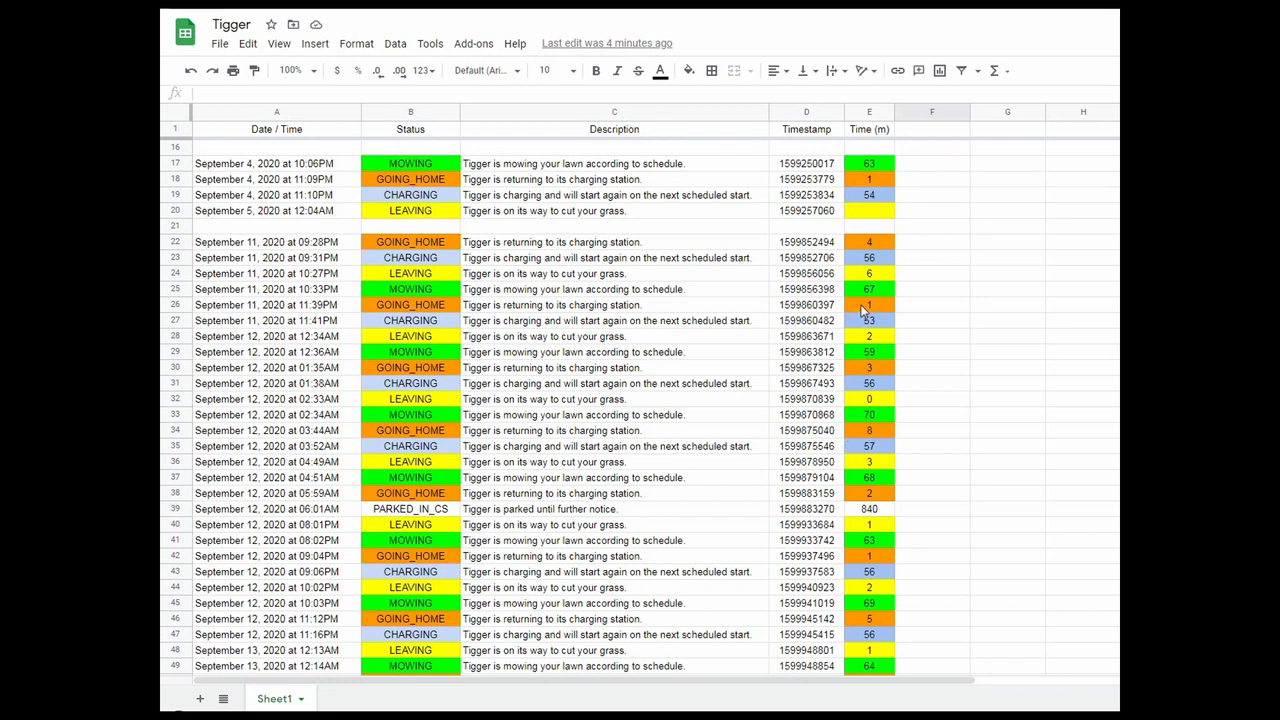
mouse_move(866, 245)
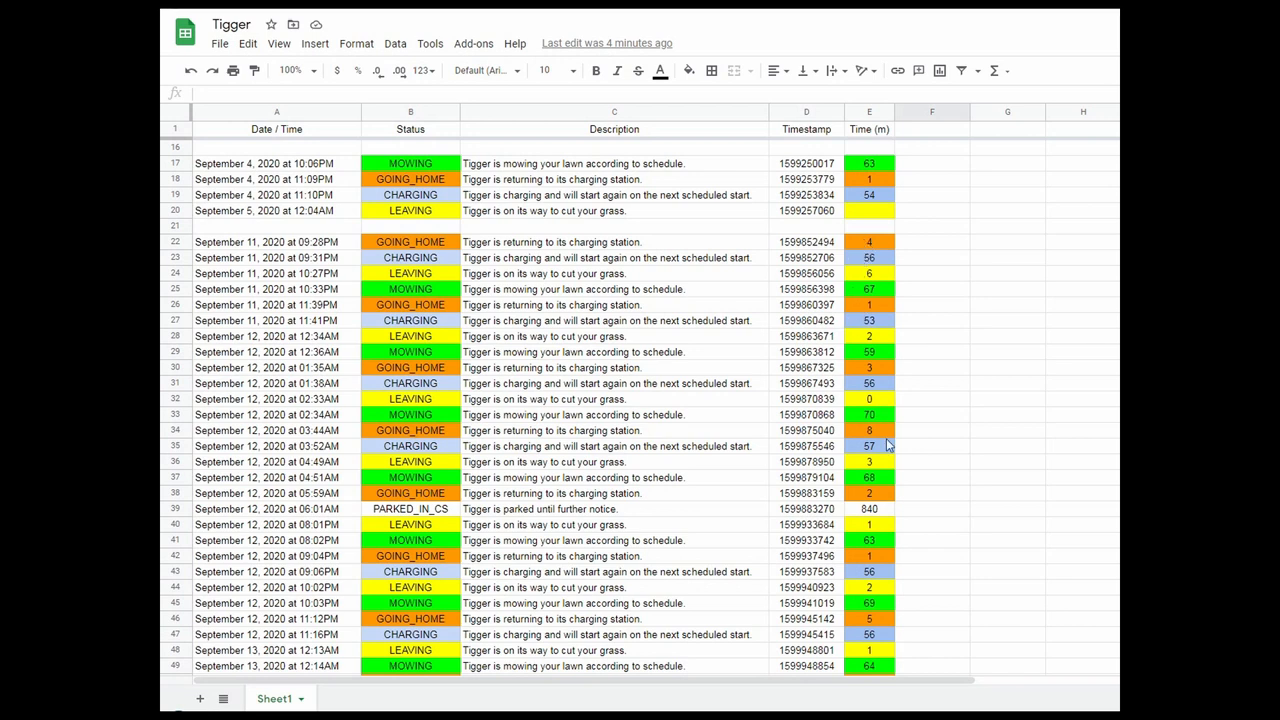
scroll("down", 3)
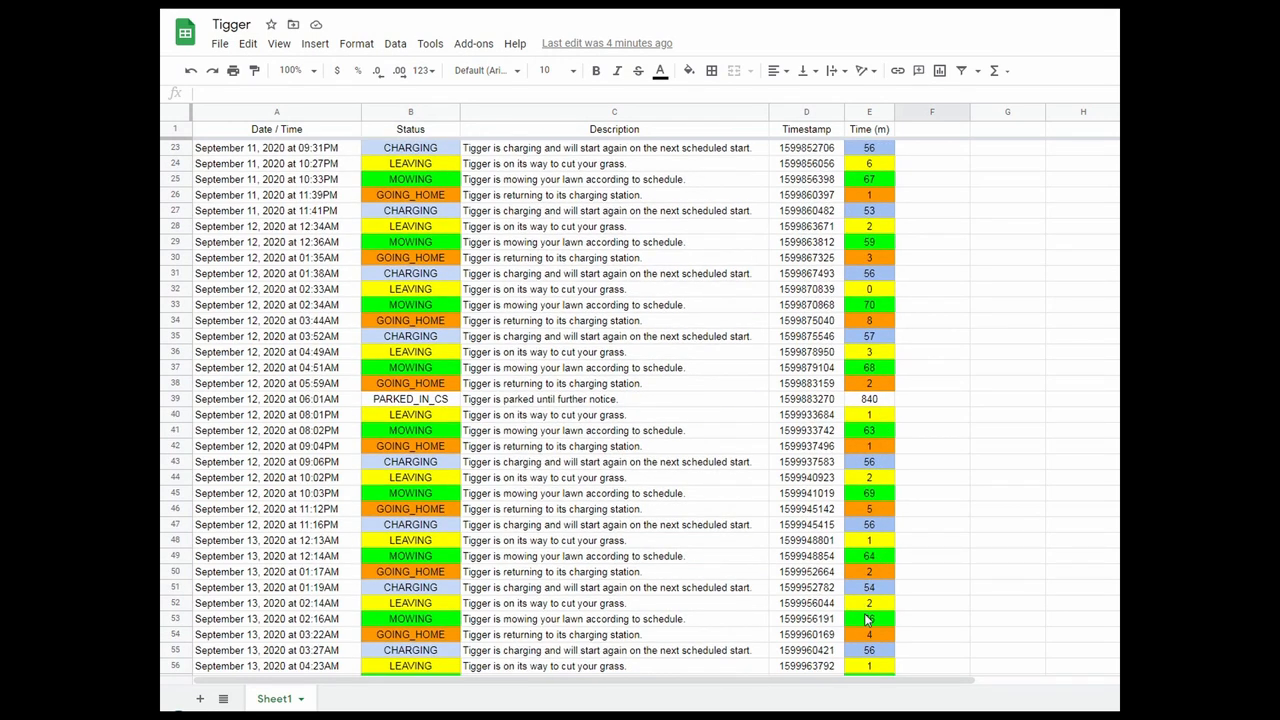
scroll("down", 3)
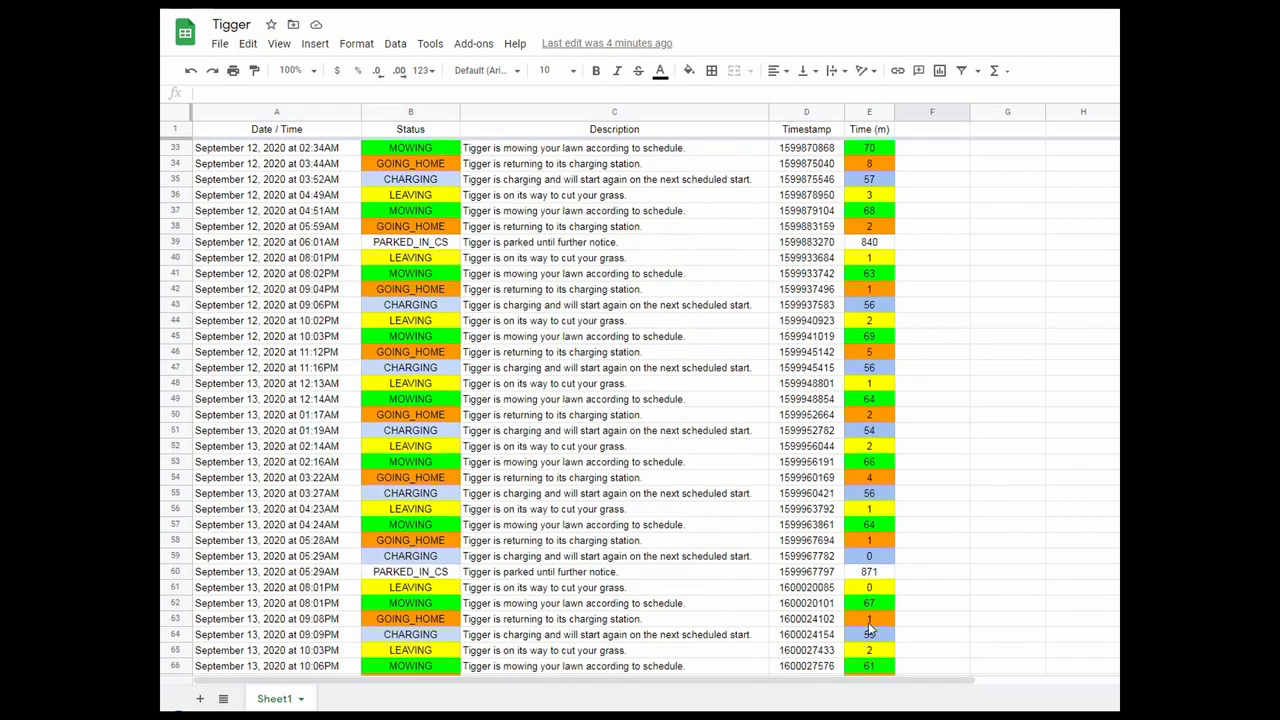
scroll("down", 3)
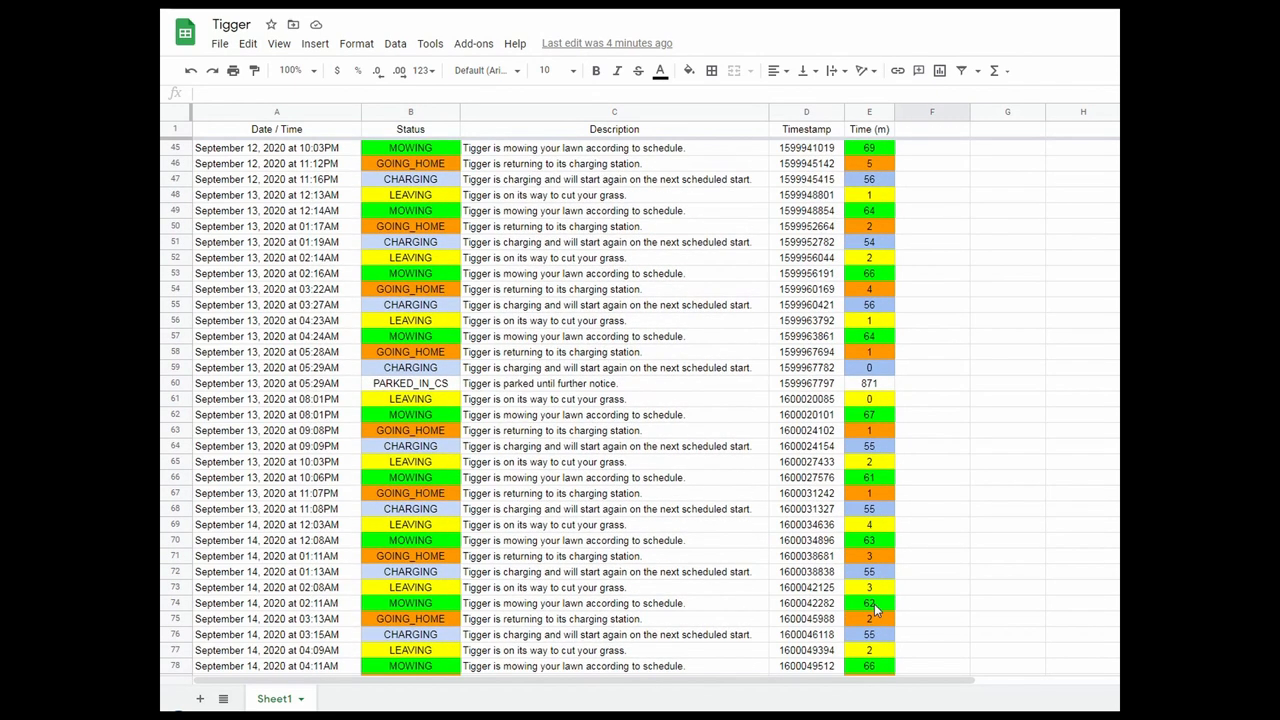
mouse_move(878, 567)
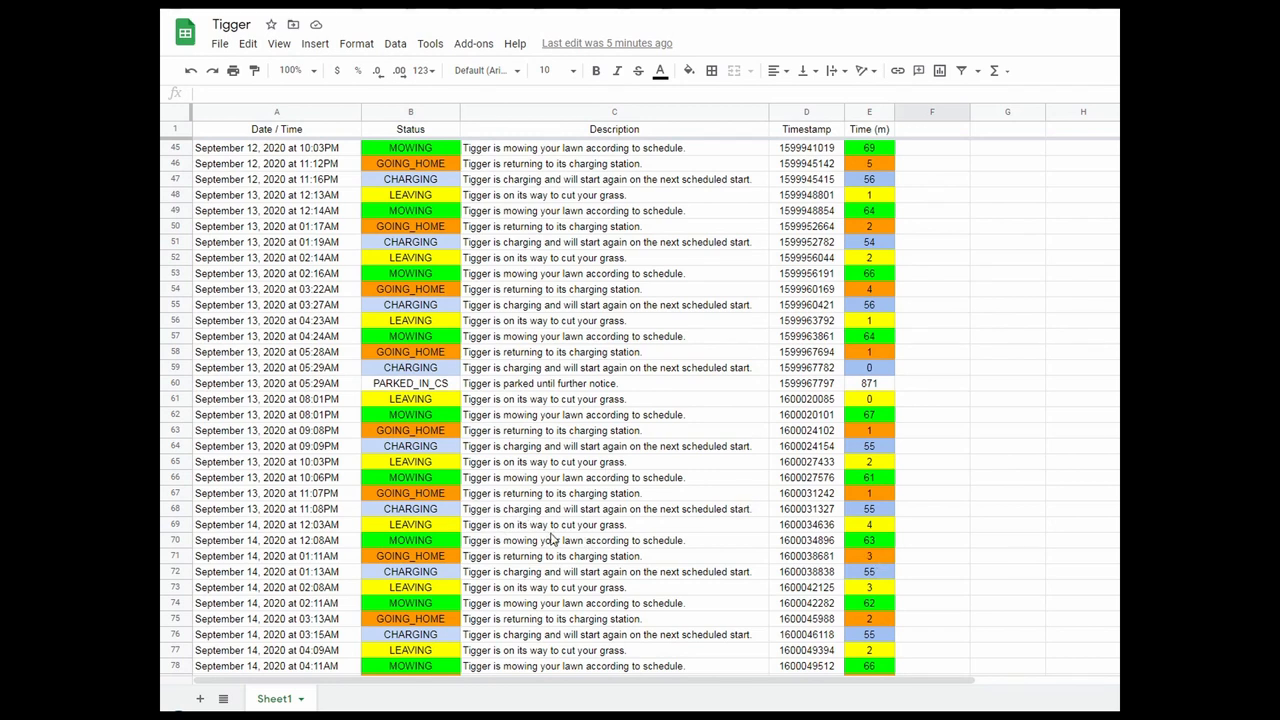
mouse_move(866, 680)
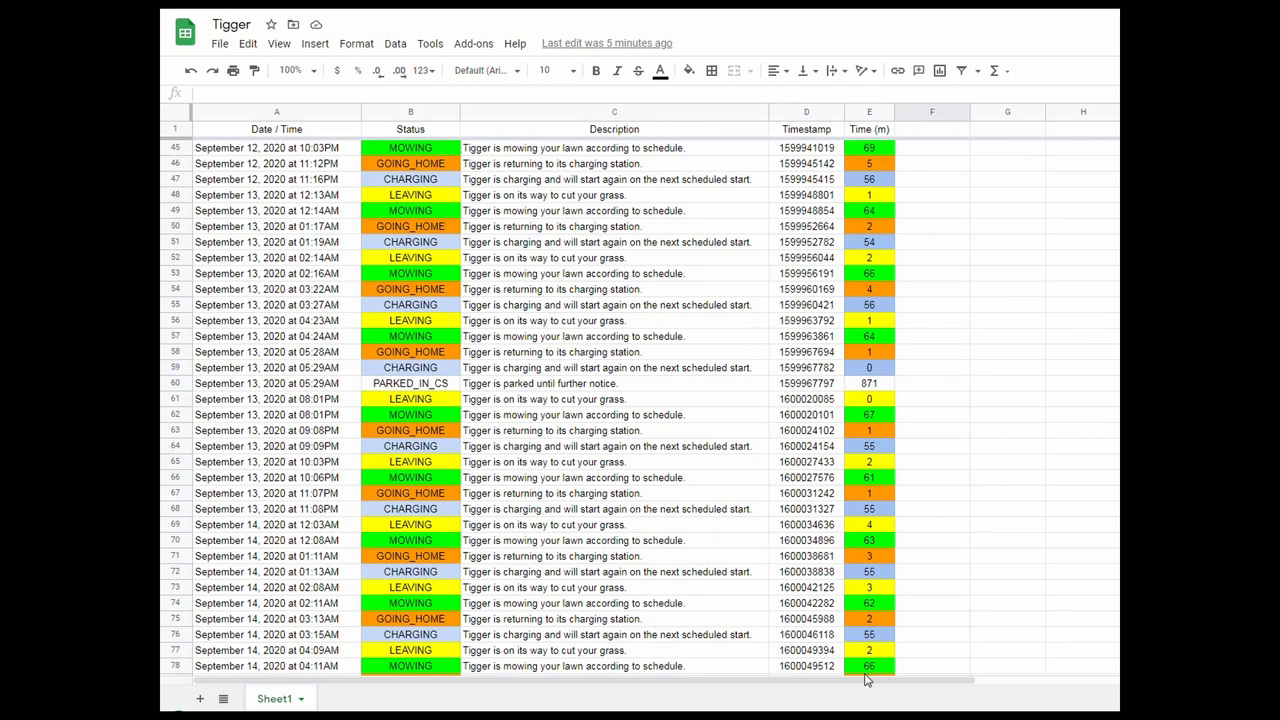
scroll("down", 3)
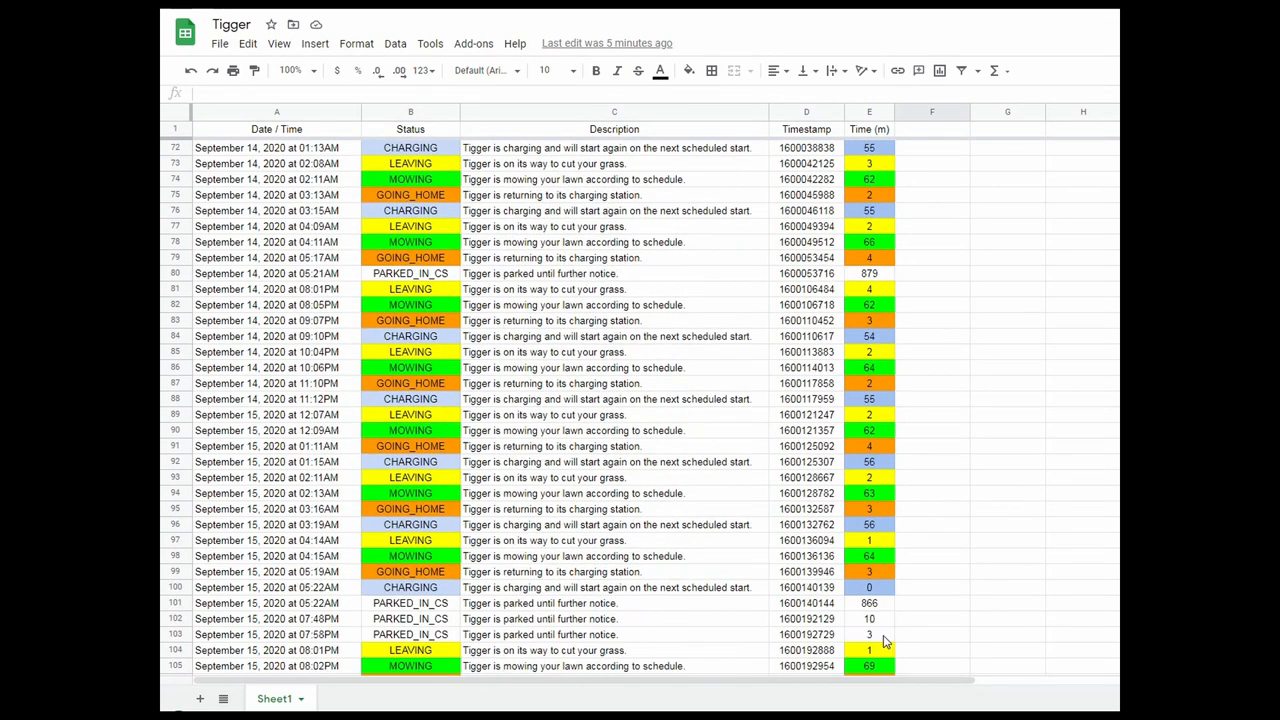
scroll("down", 3)
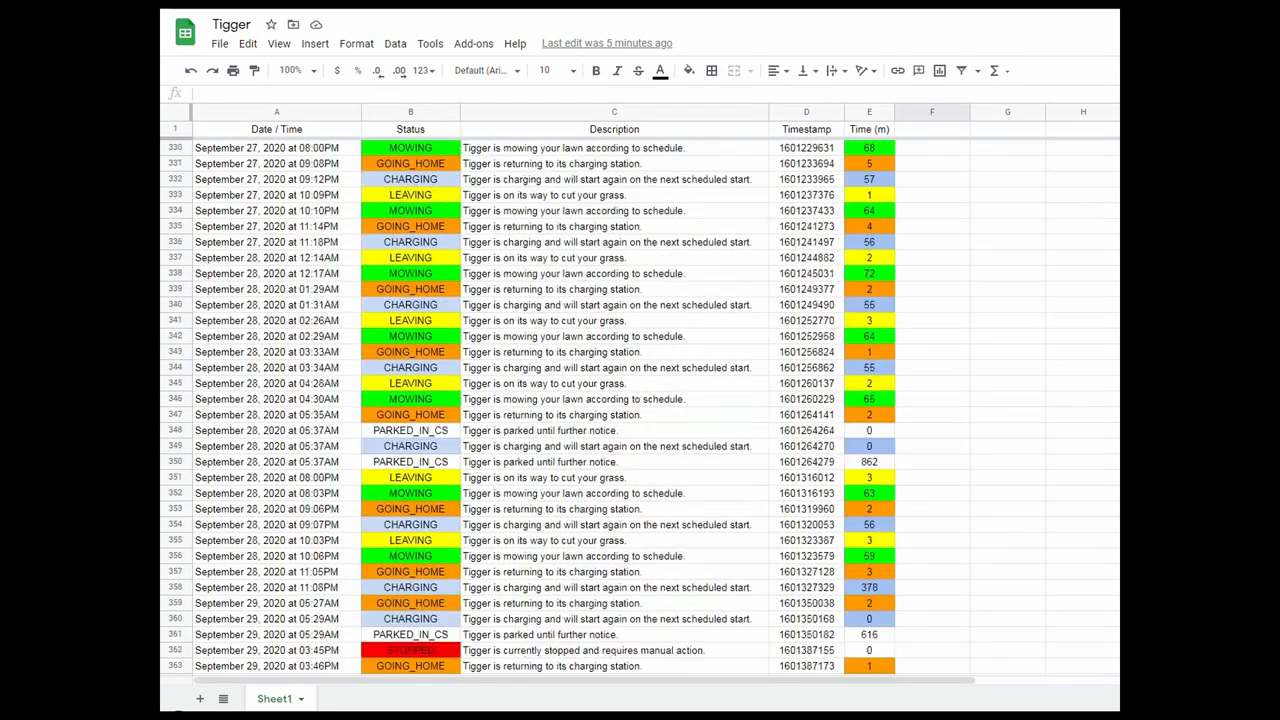
scroll("down", 3)
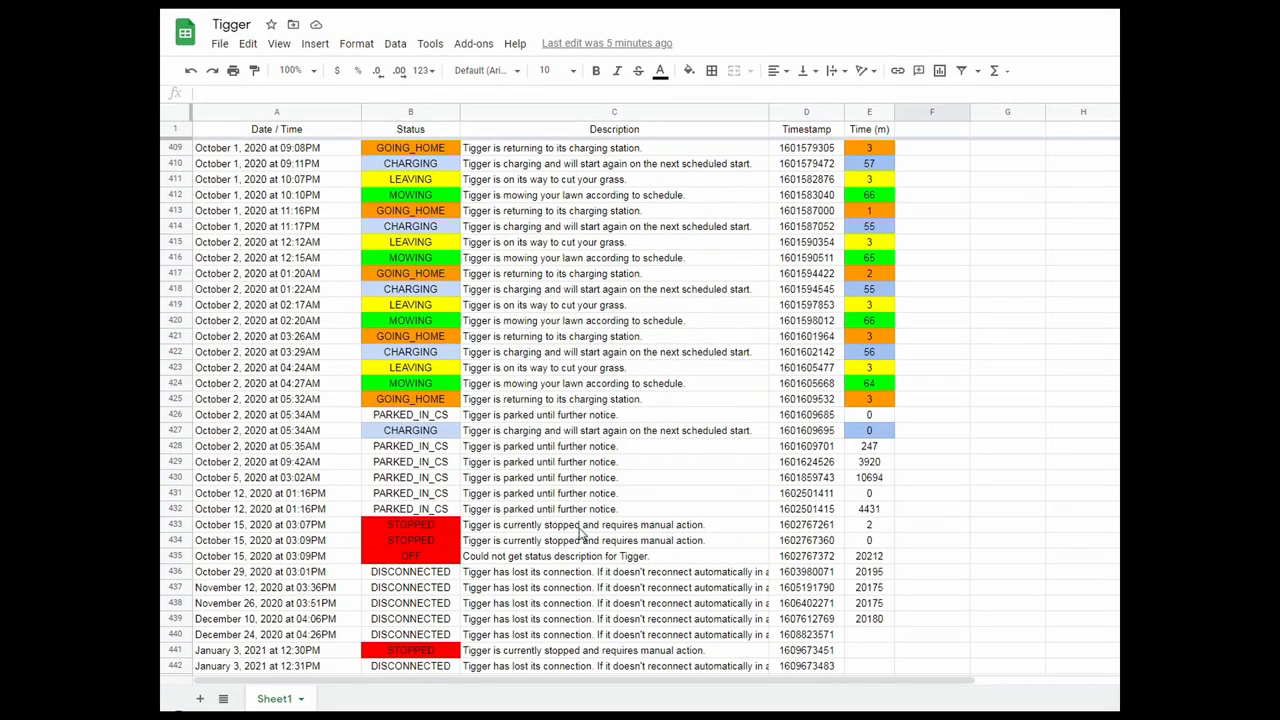
mouse_move(248, 529)
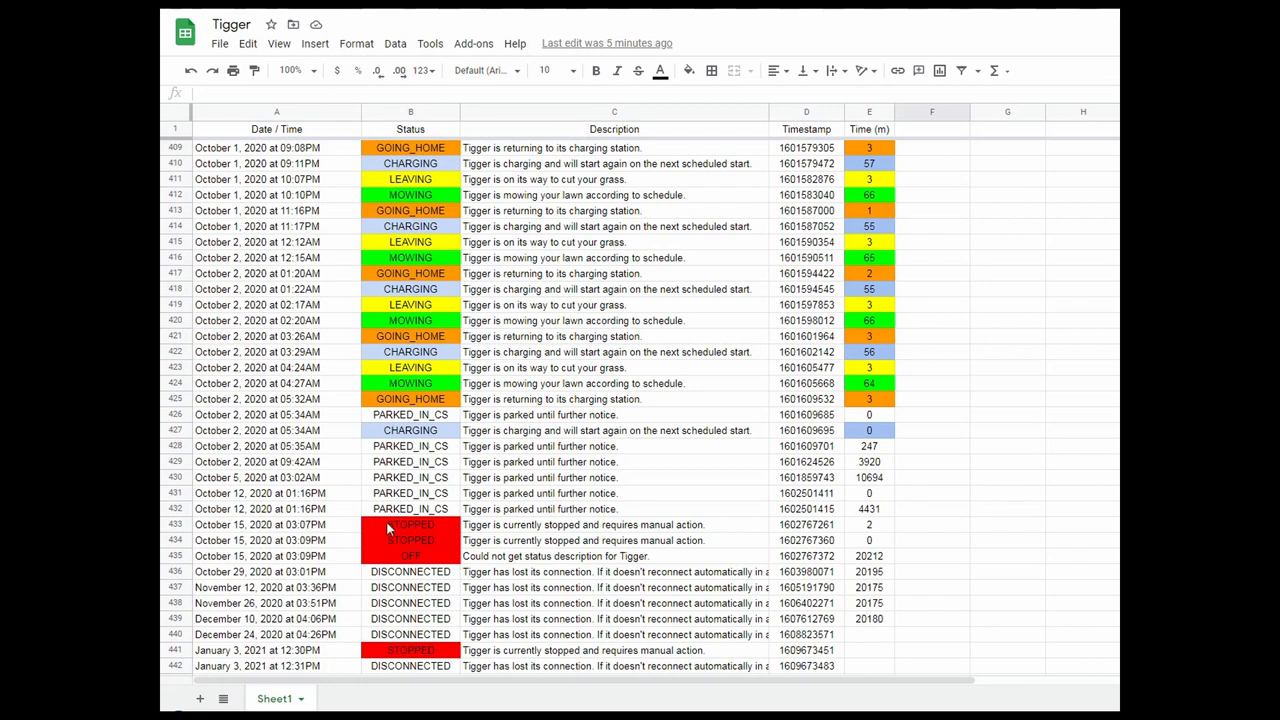
mouse_move(388, 543)
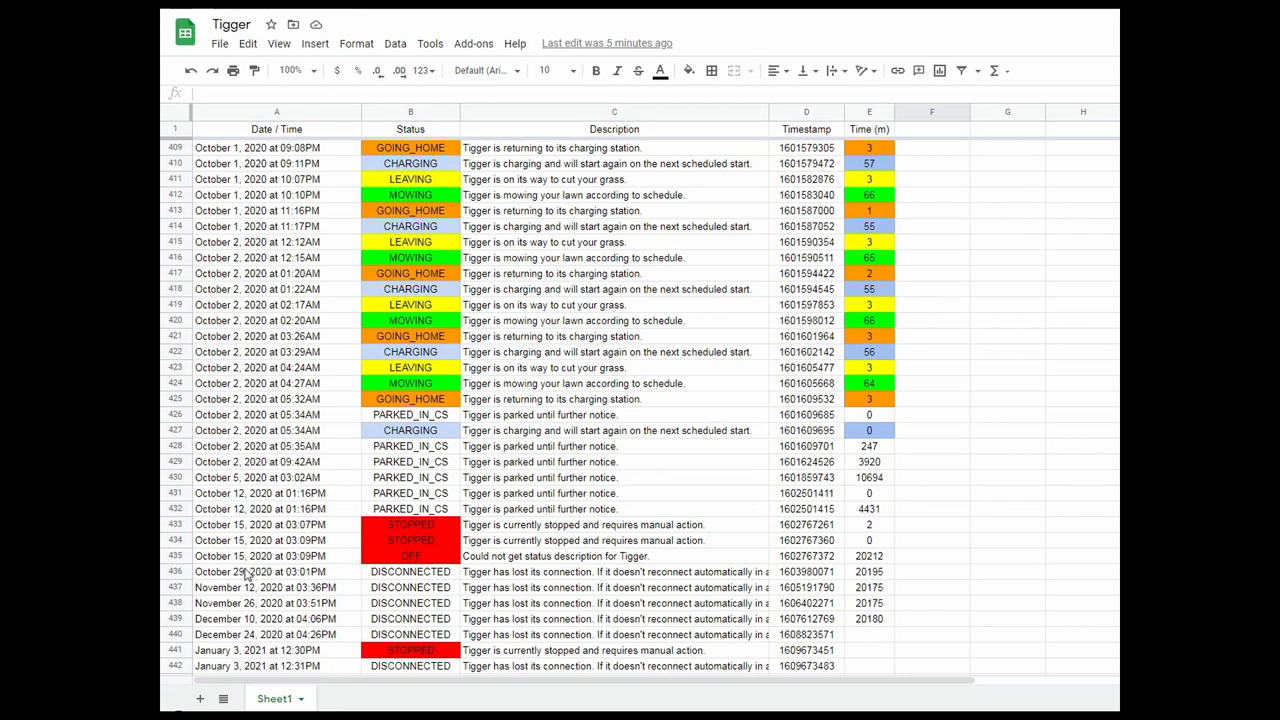
mouse_move(253, 582)
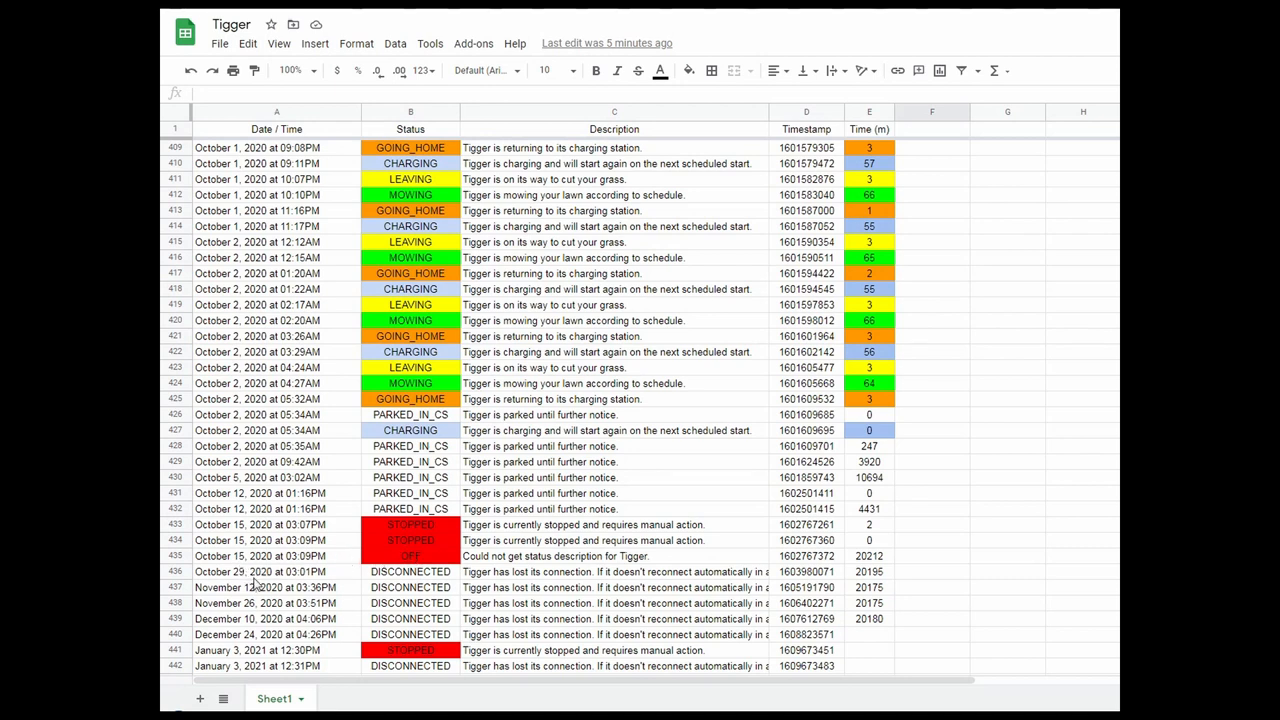
mouse_move(583, 604)
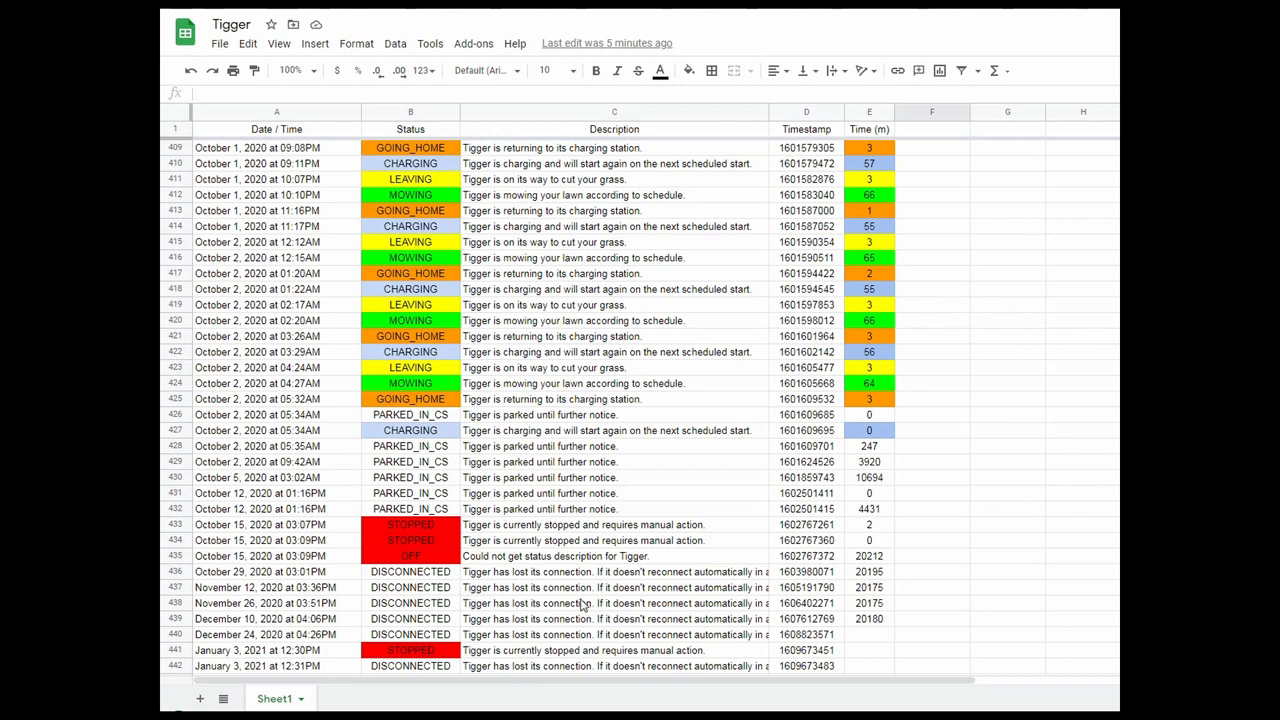
mouse_move(635, 595)
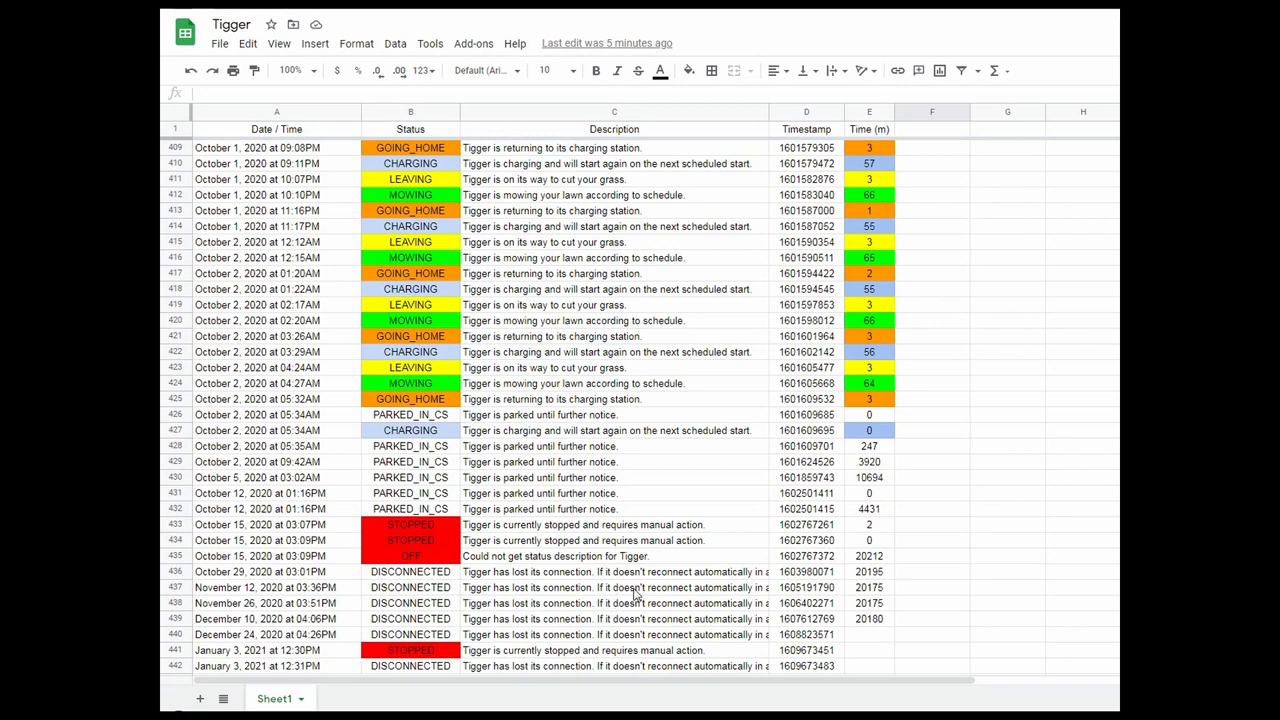
mouse_move(699, 607)
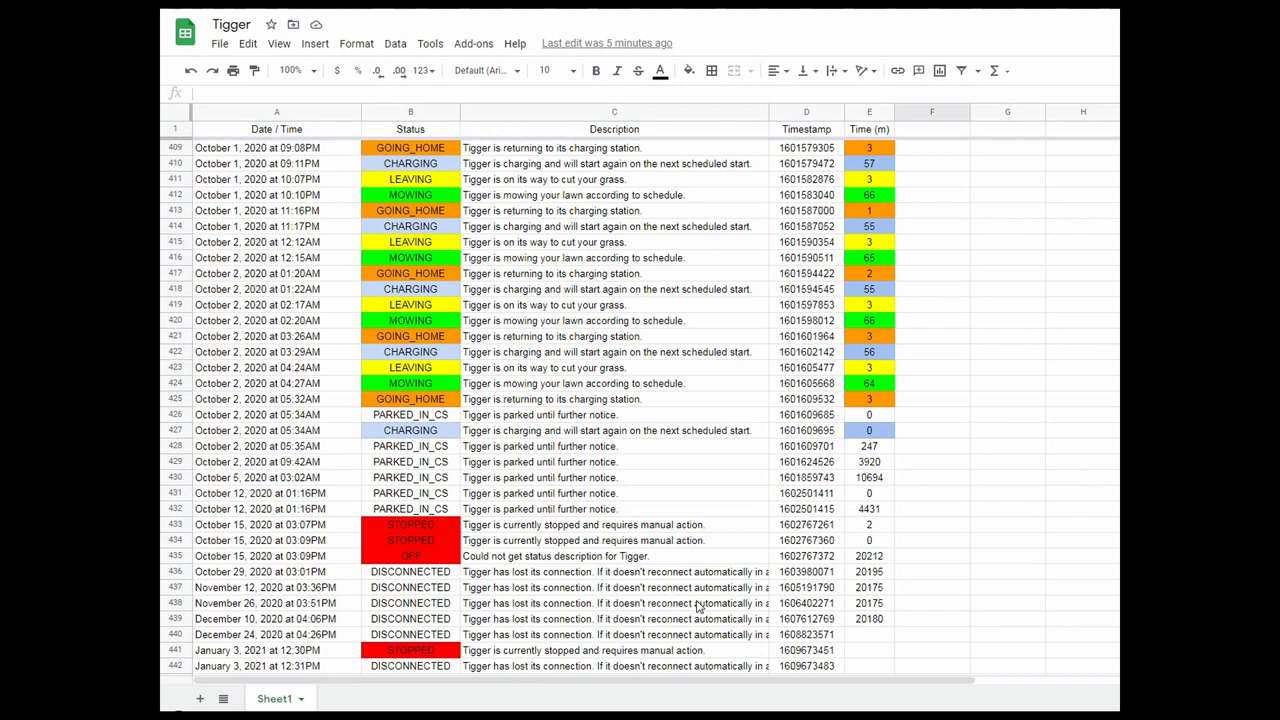
mouse_move(637, 609)
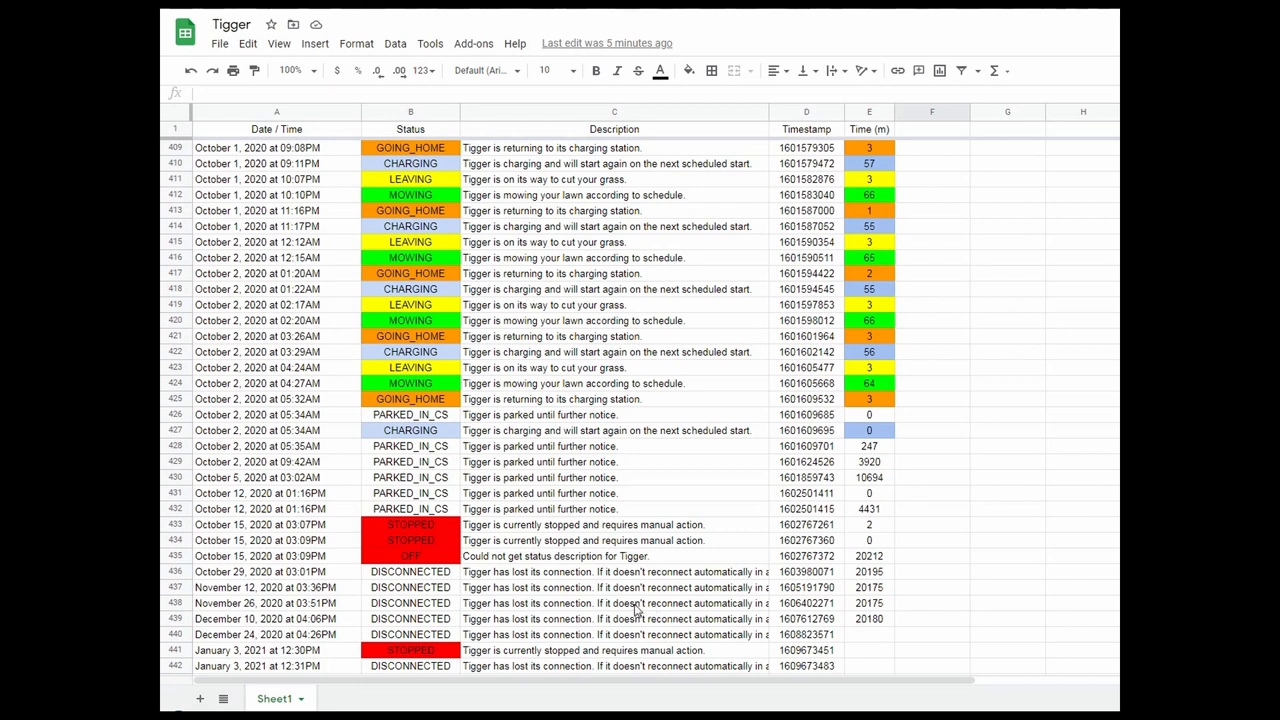
mouse_move(615, 599)
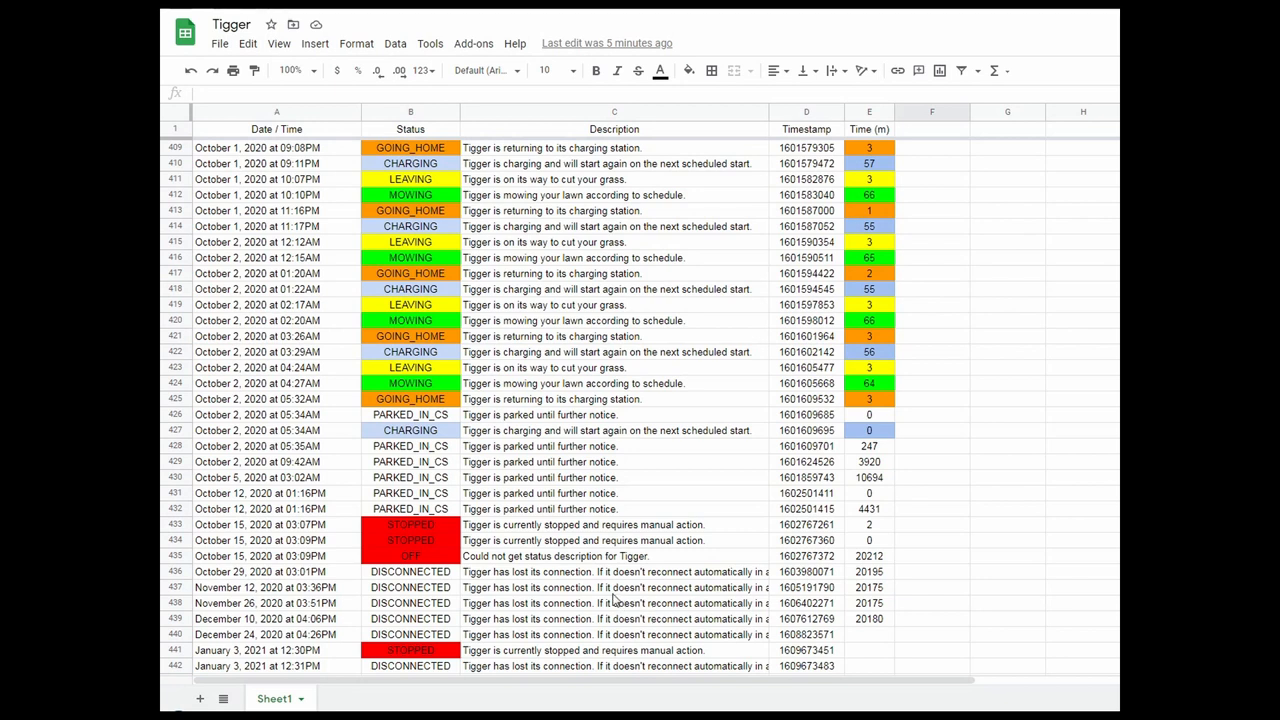
mouse_move(770, 590)
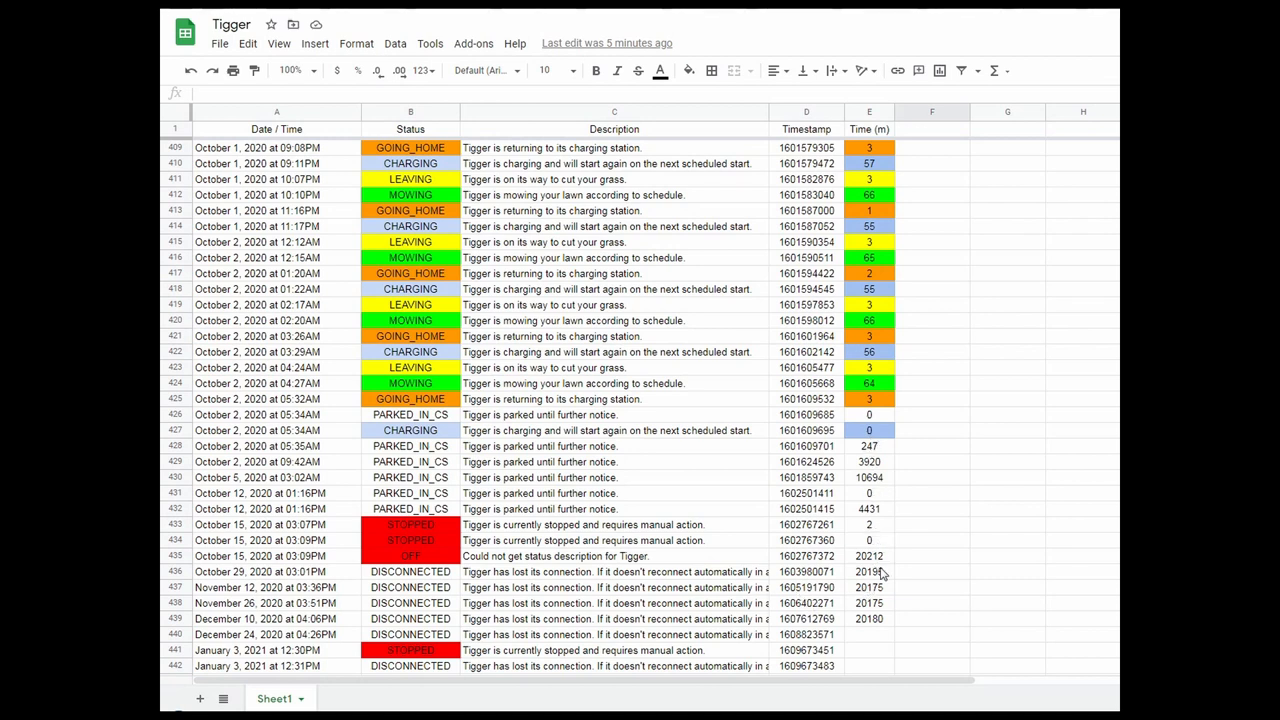
mouse_move(878, 572)
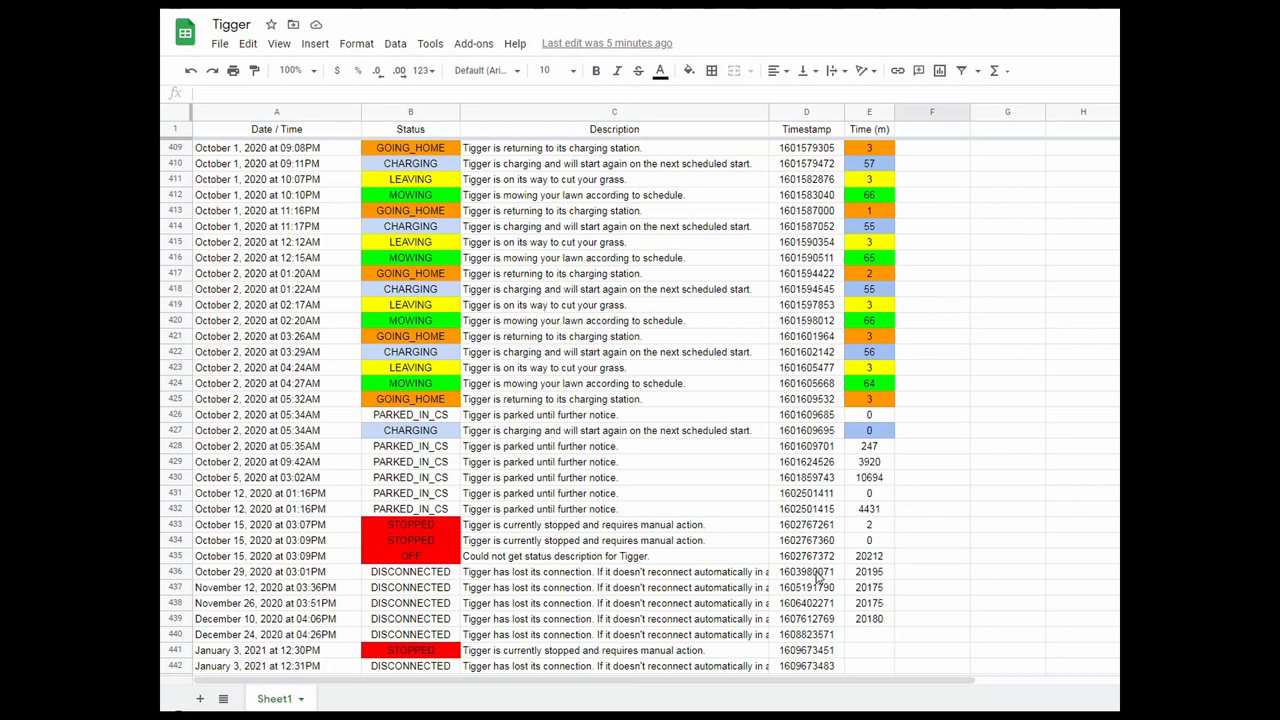
mouse_move(820, 577)
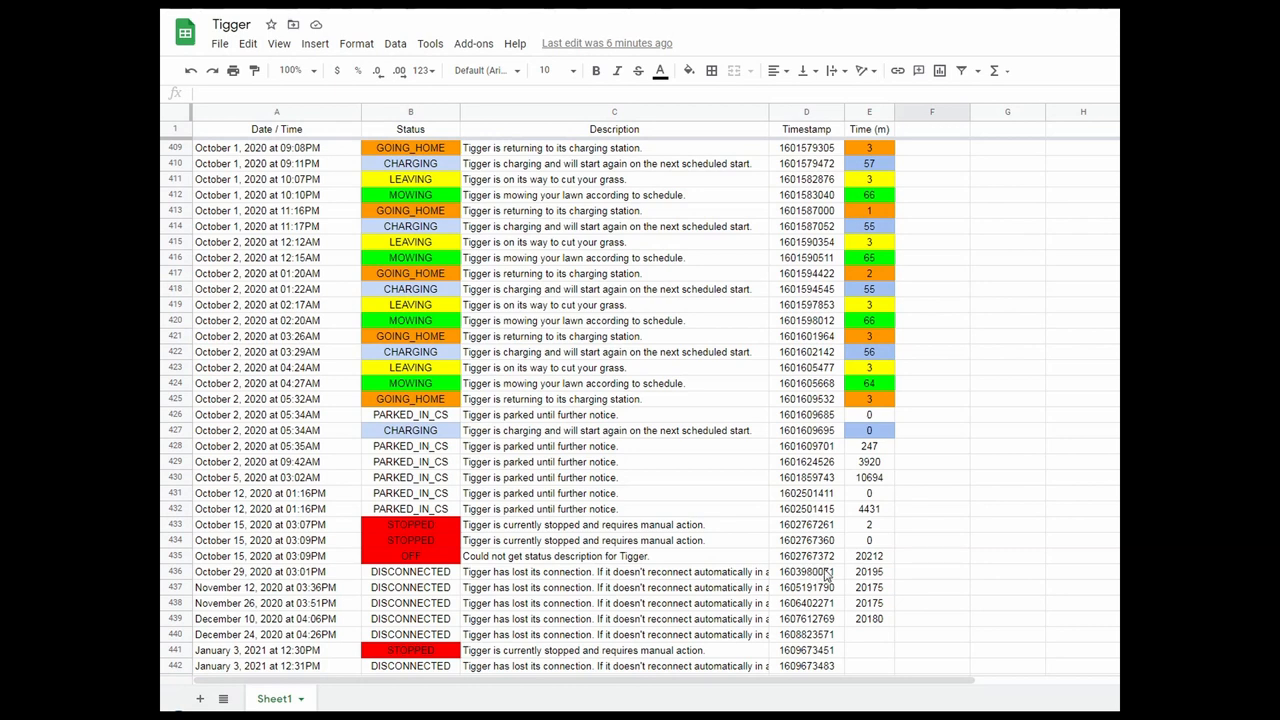
Label the two empty columns beside the minutes 'hours' and 'days' in row 435.
left_click(932, 571)
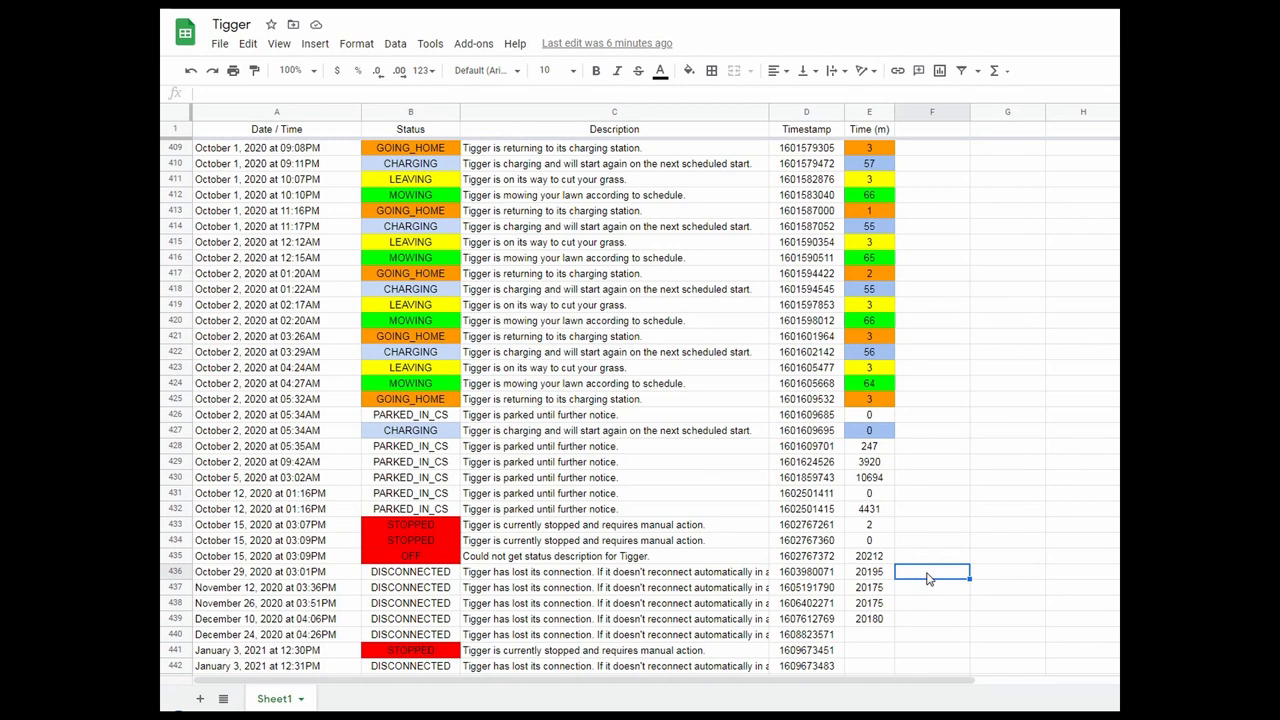
left_click(931, 555)
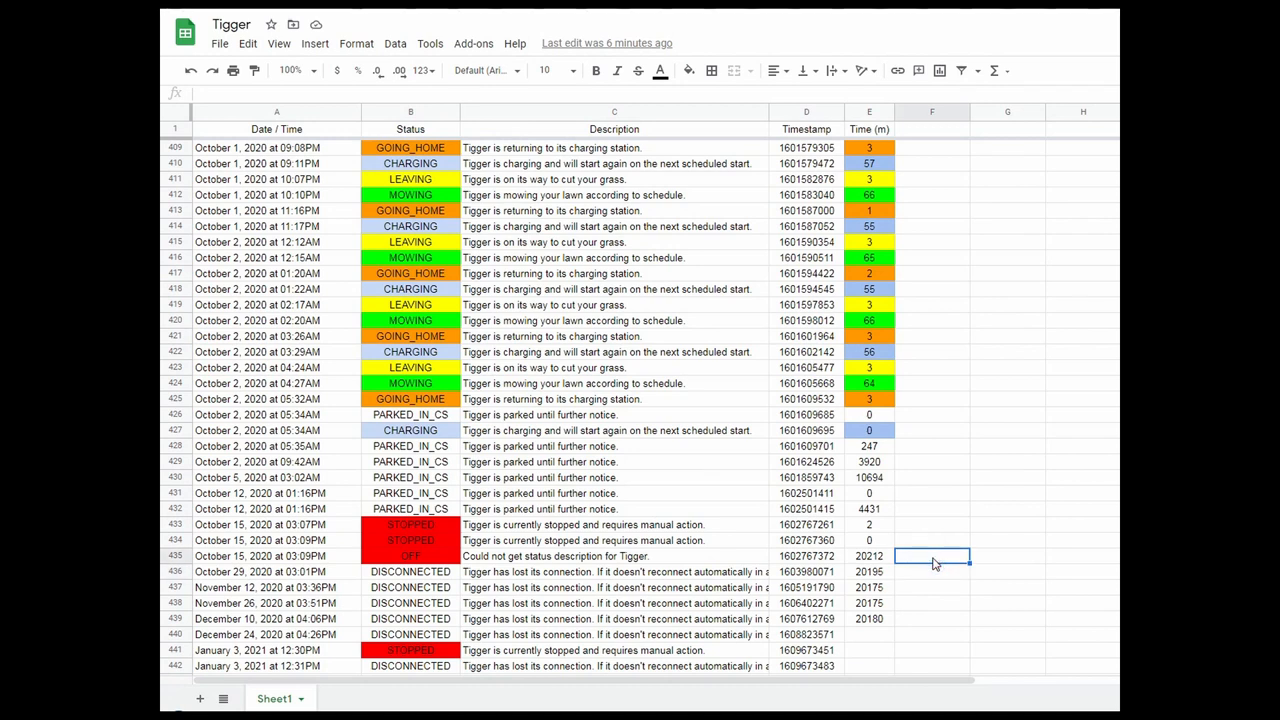
type("hours")
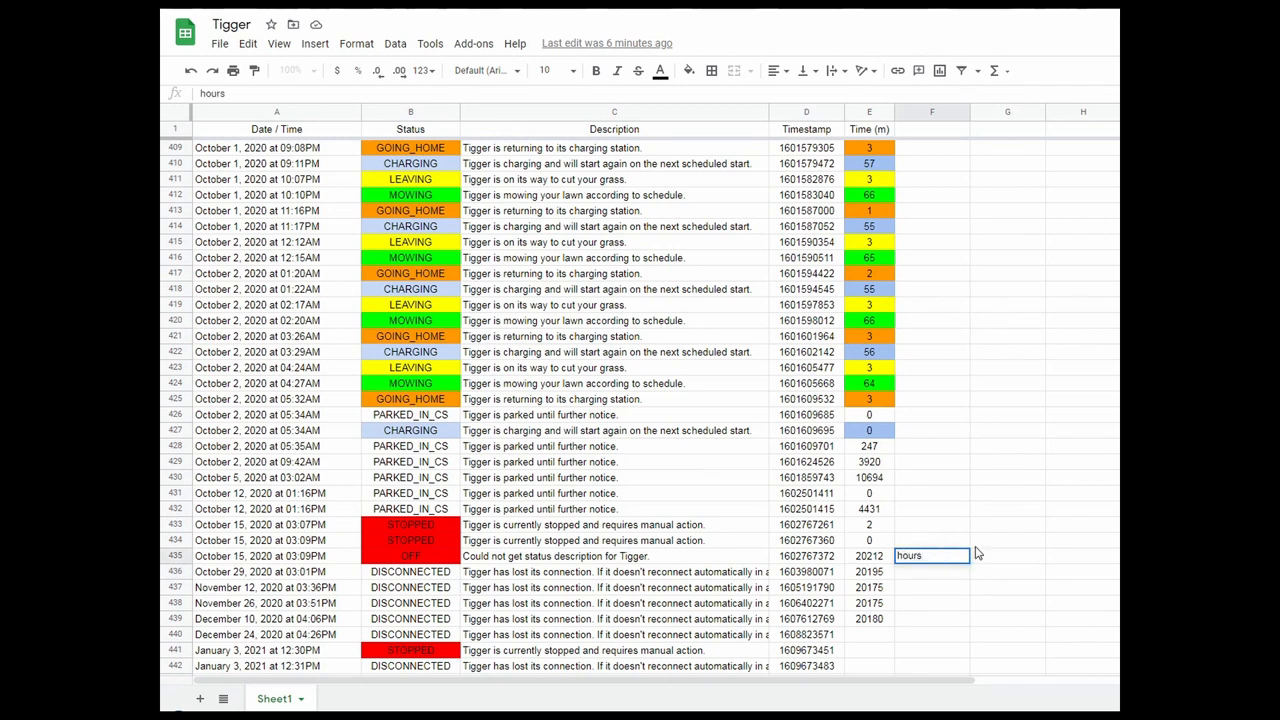
type("d")
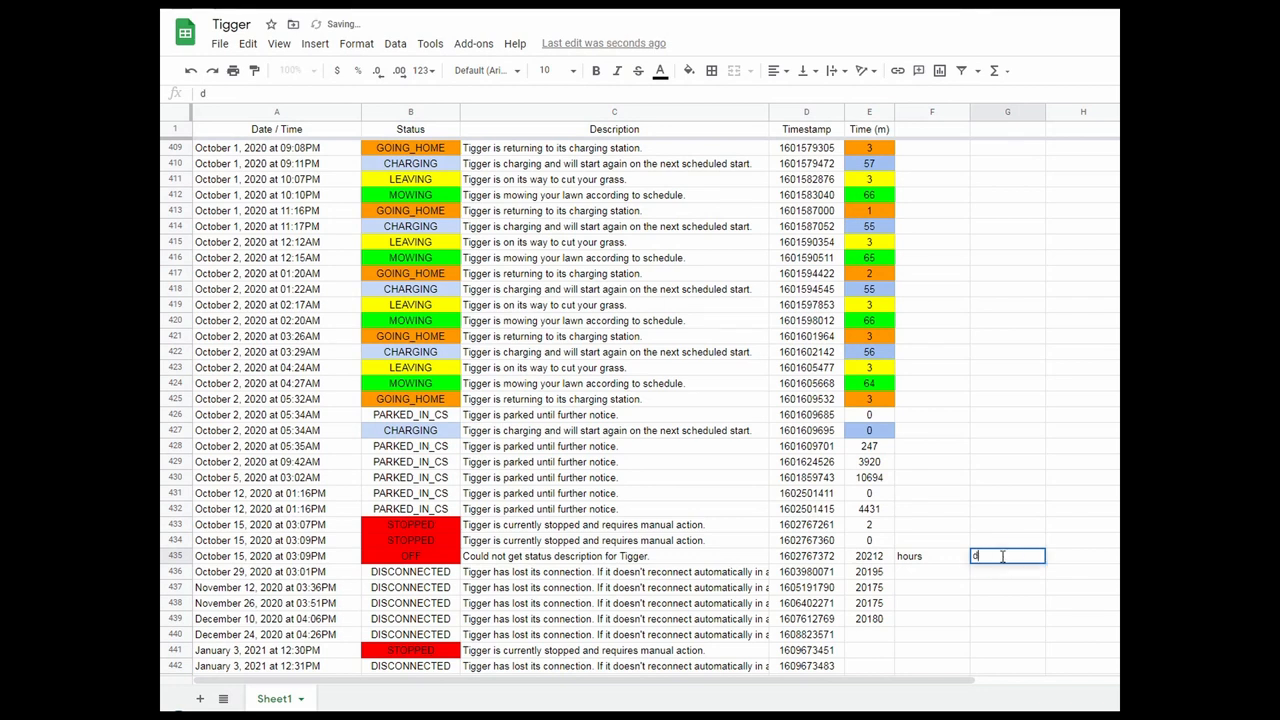
type("ays")
left_click(932, 571)
type("=E436")
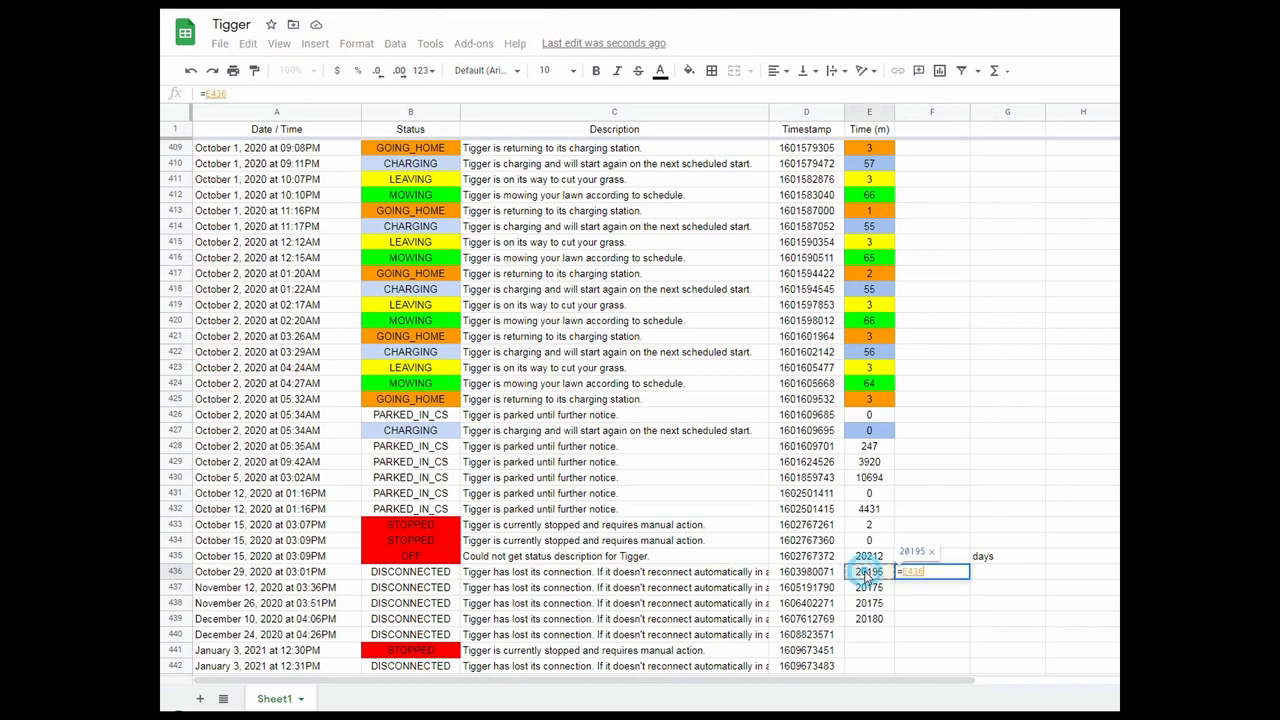
Enter =E436/60 and =F436/24 and fill both formulas down through row 439, giving ~336 hours and 14 days each.
type("/6")
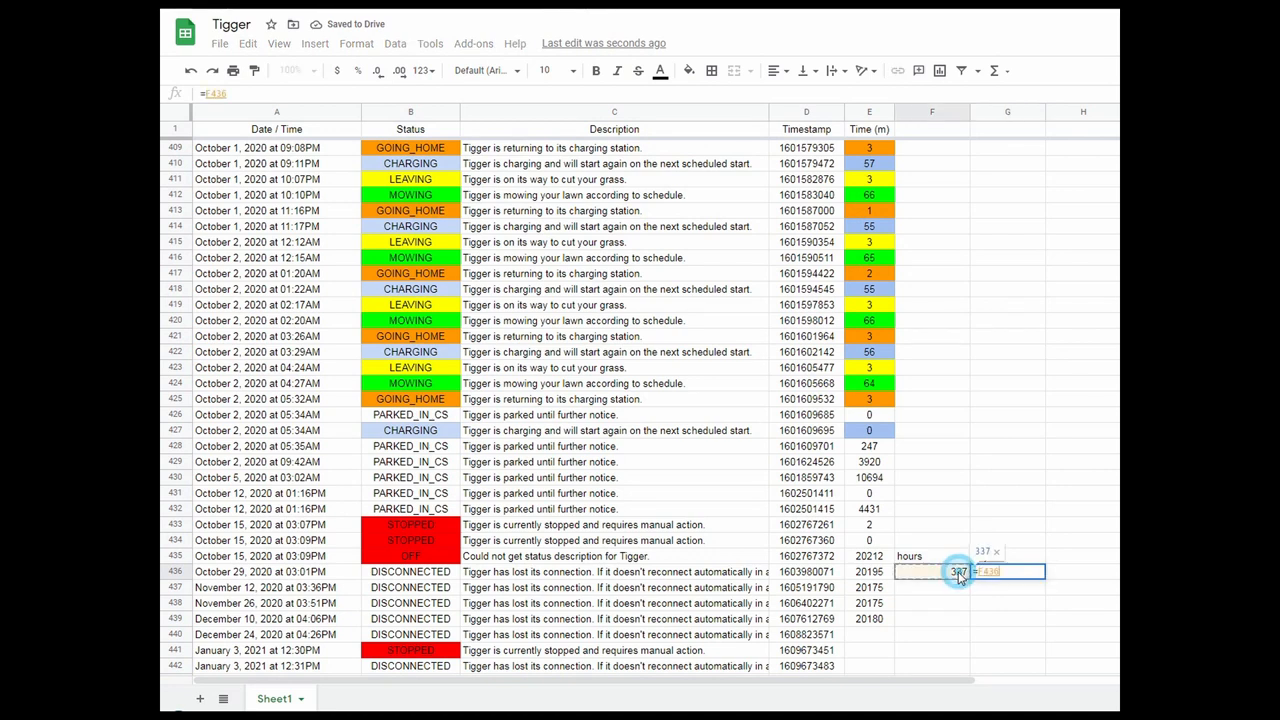
type("/")
left_click(1007, 555)
type("days")
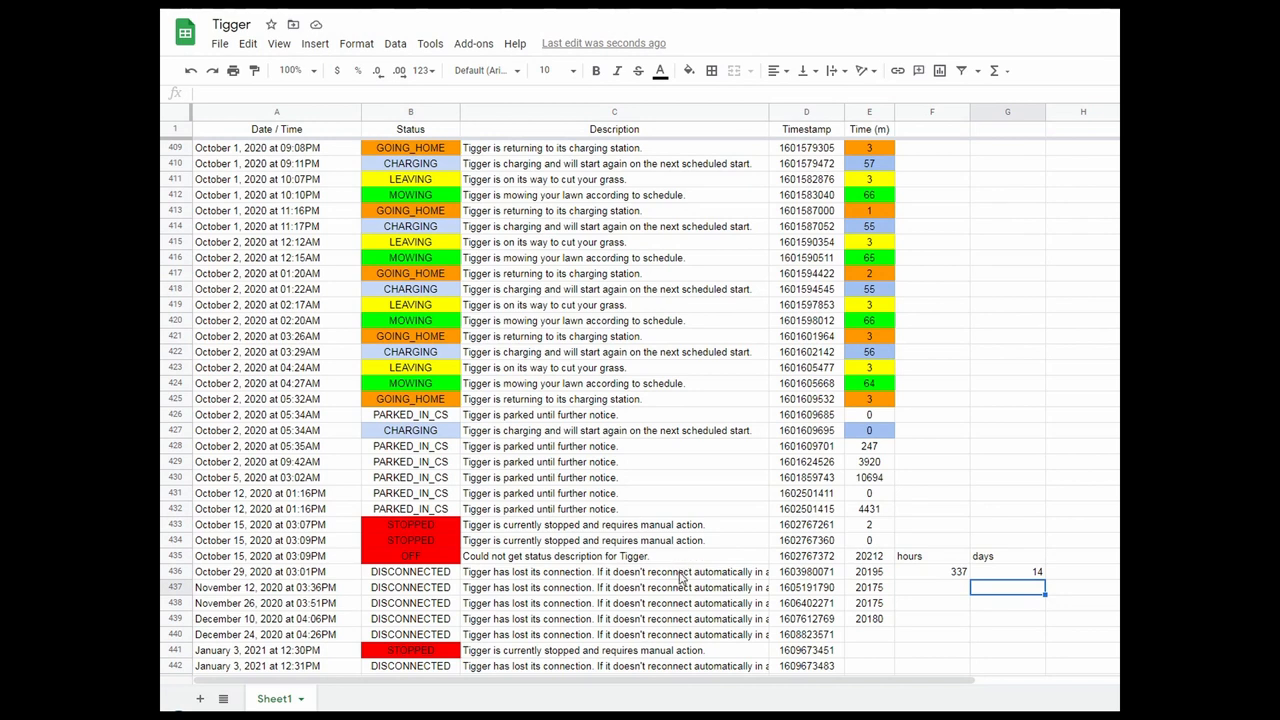
mouse_move(695, 577)
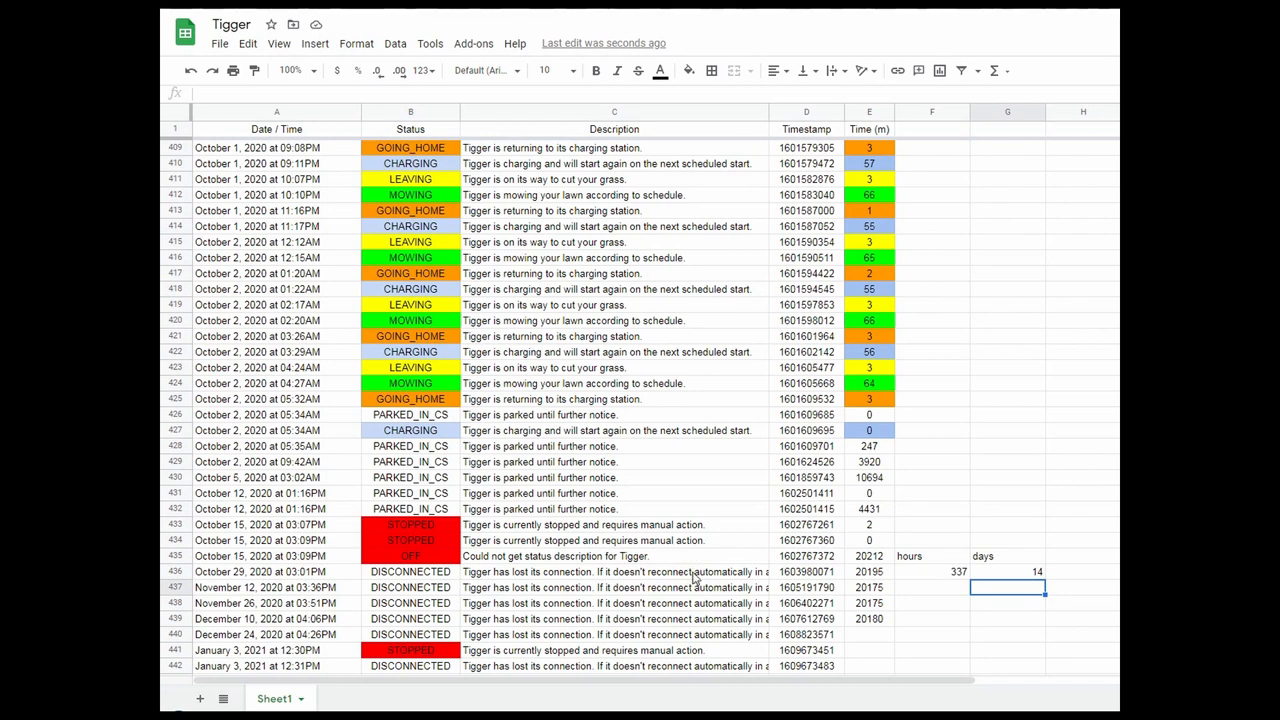
left_click(931, 571)
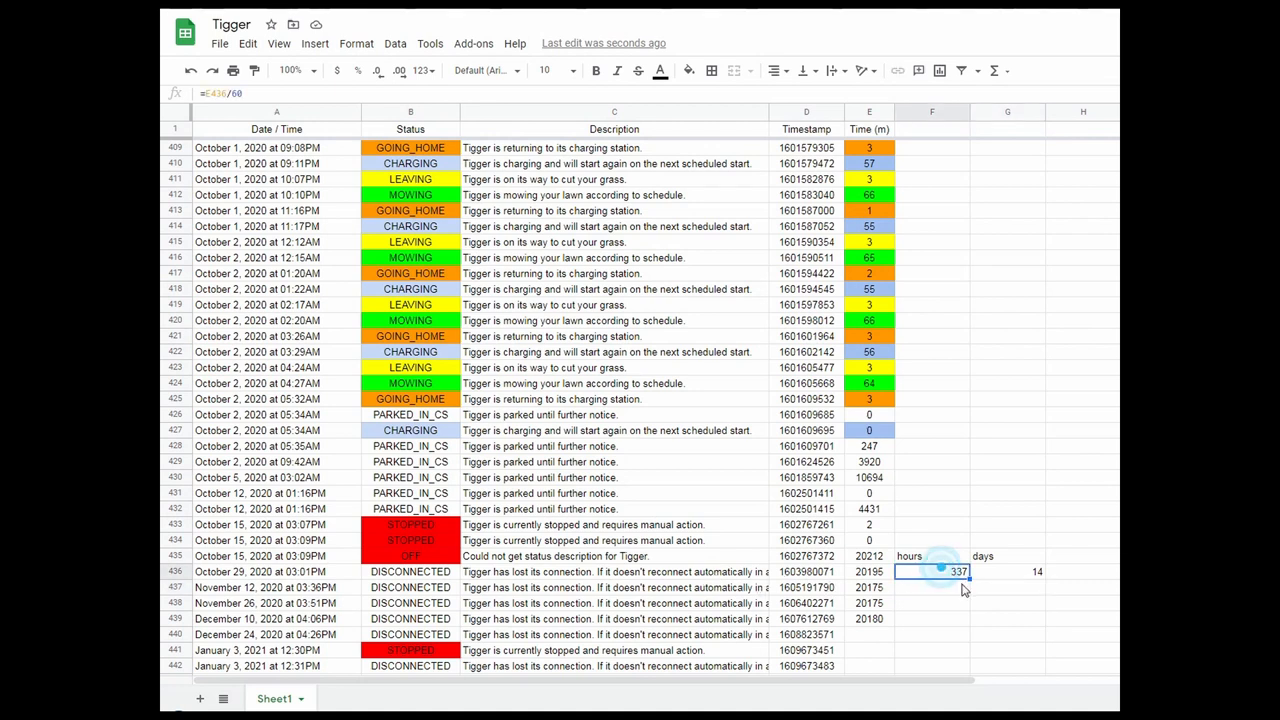
left_click_drag(940, 571, 960, 619)
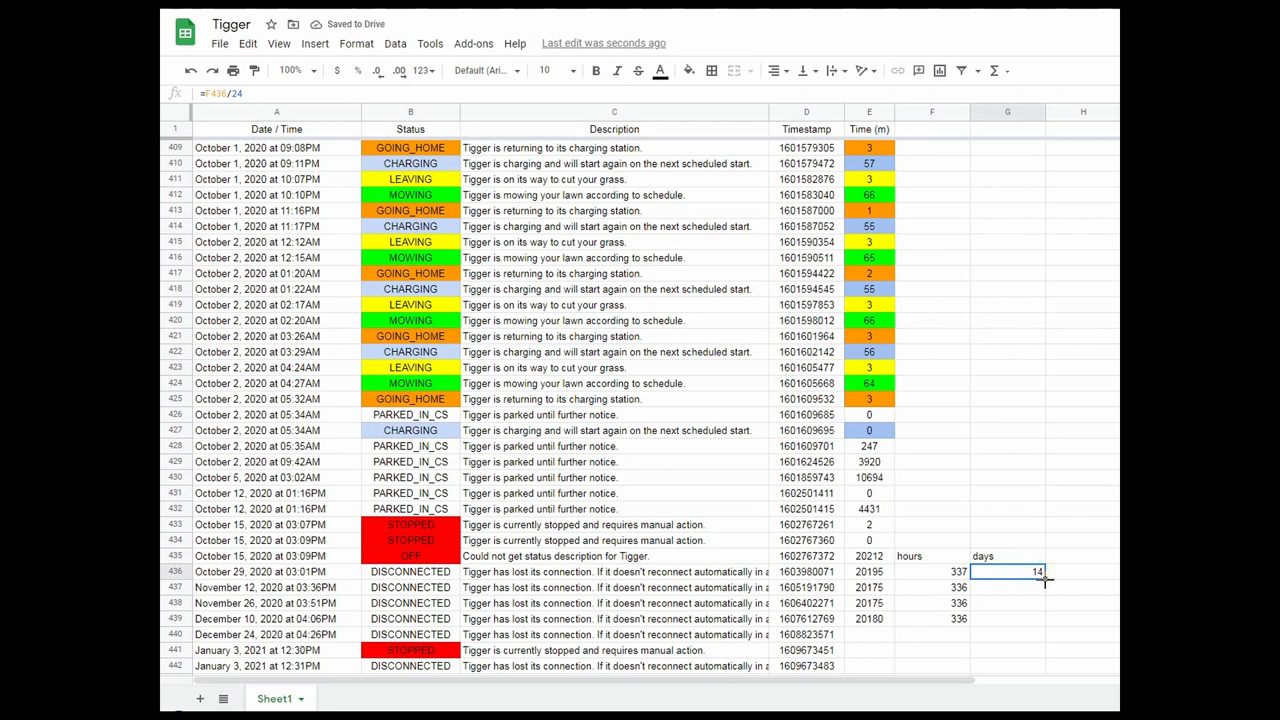
left_click_drag(1007, 571, 1007, 618)
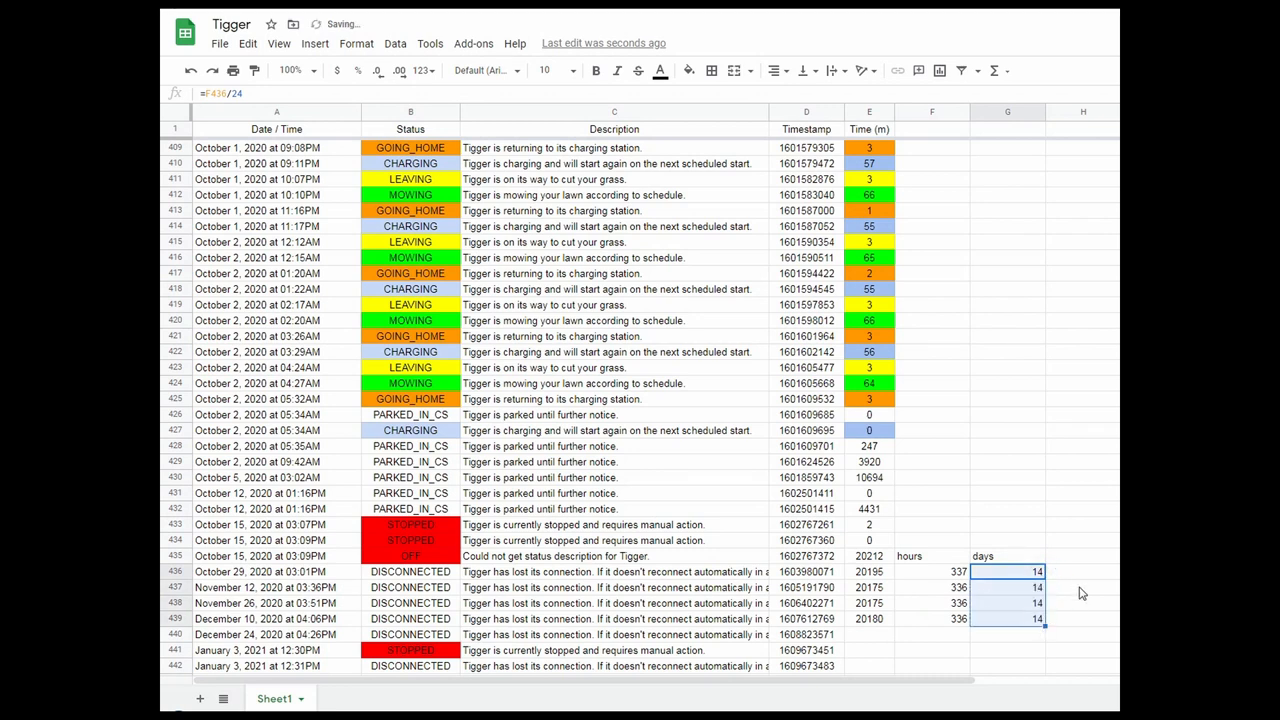
left_click(1007, 571)
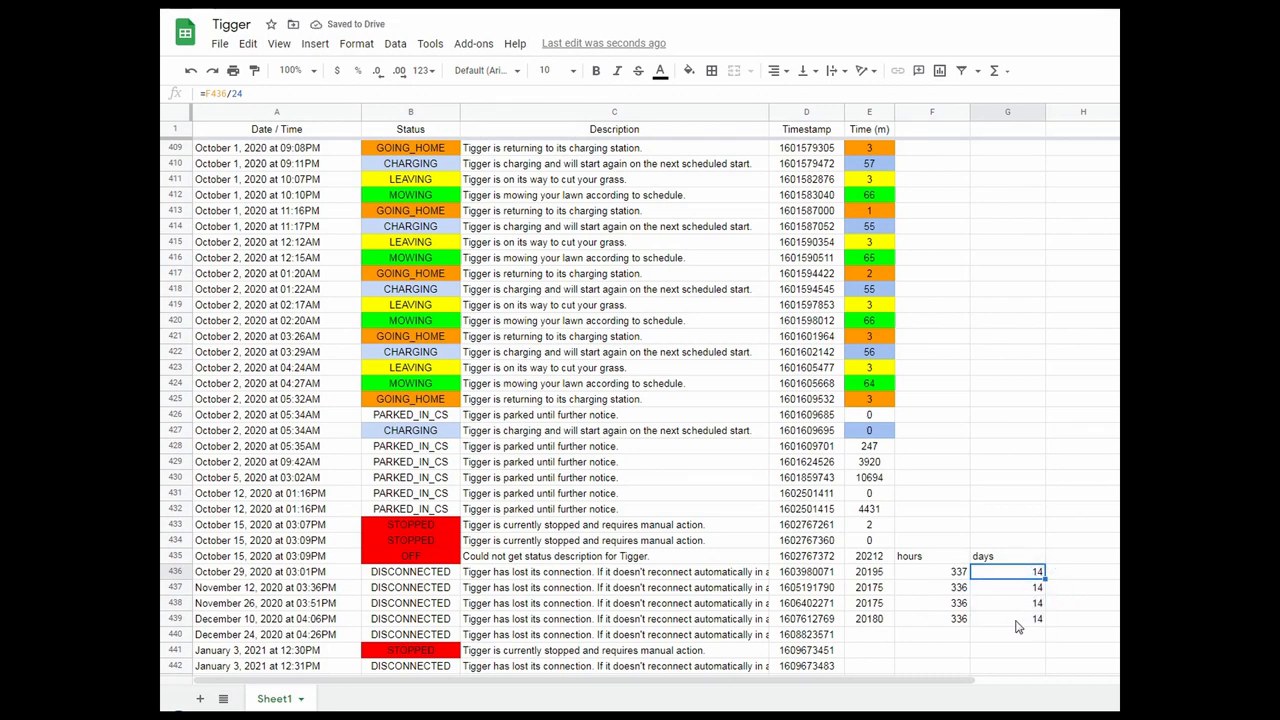
mouse_move(995, 622)
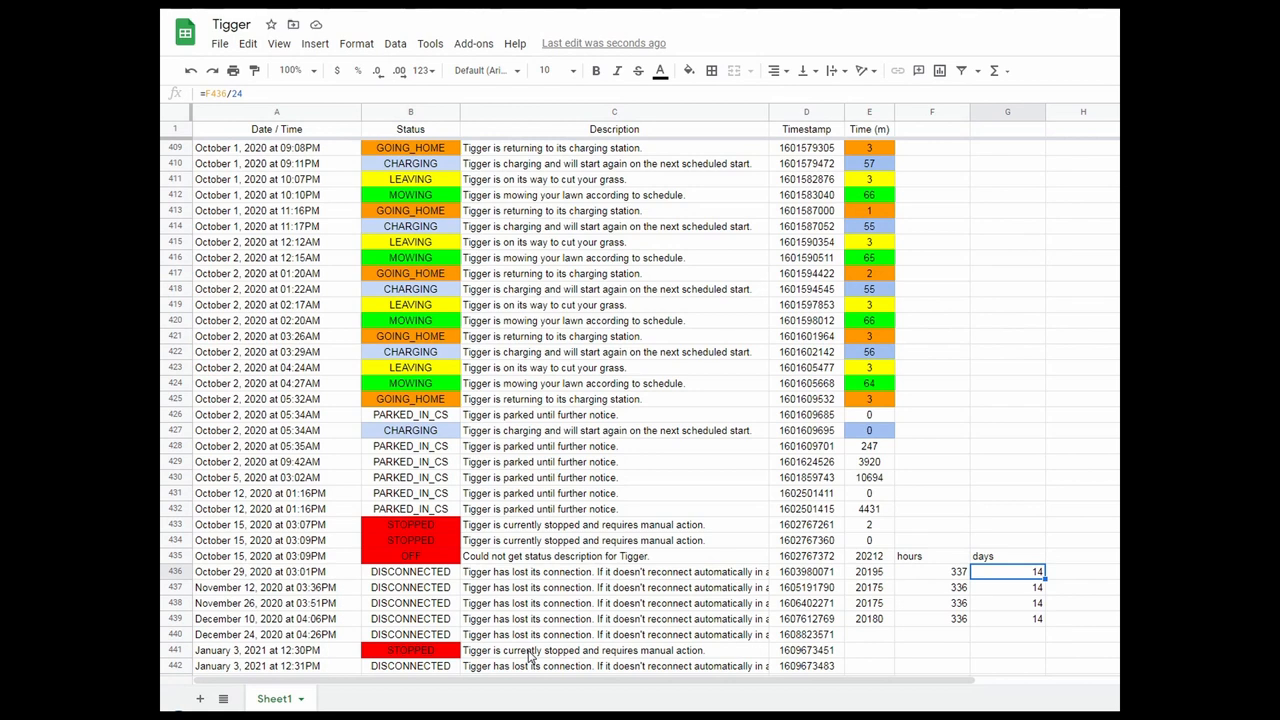
scroll("down", 3)
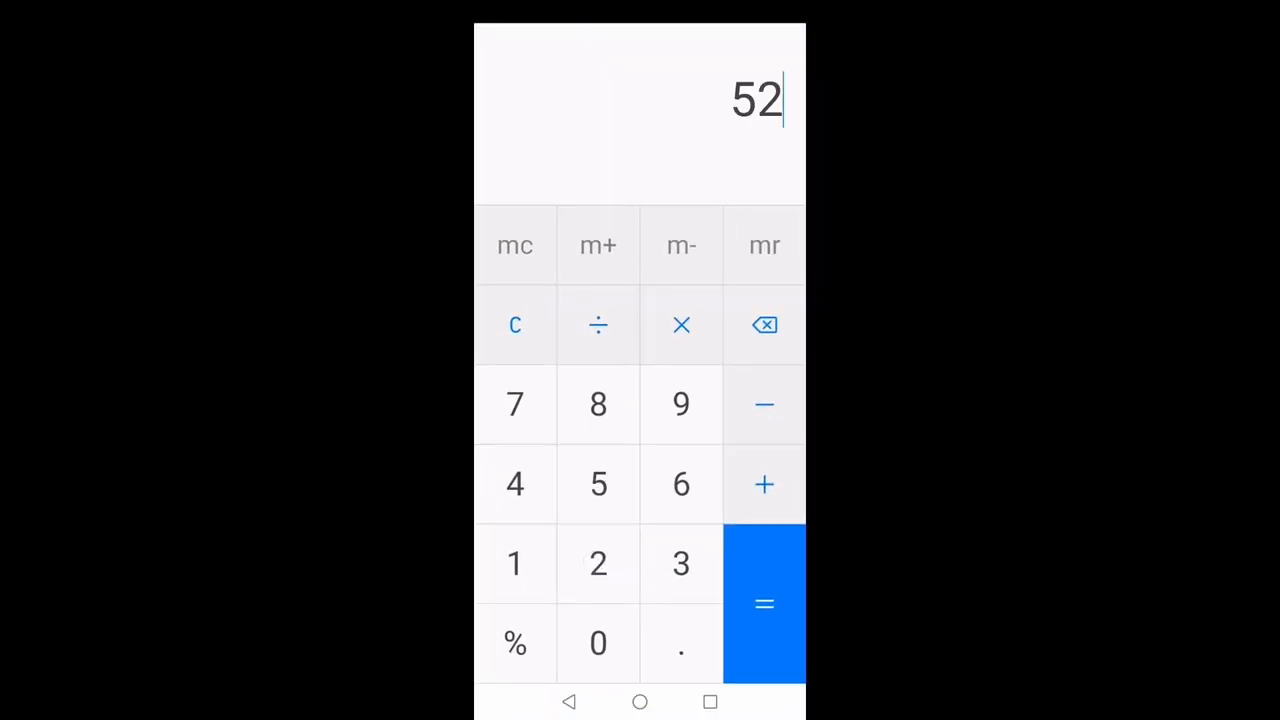
Multiply the 5,200 capacity by 0.8 on the calculator to get 4,160.
left_click(598, 643)
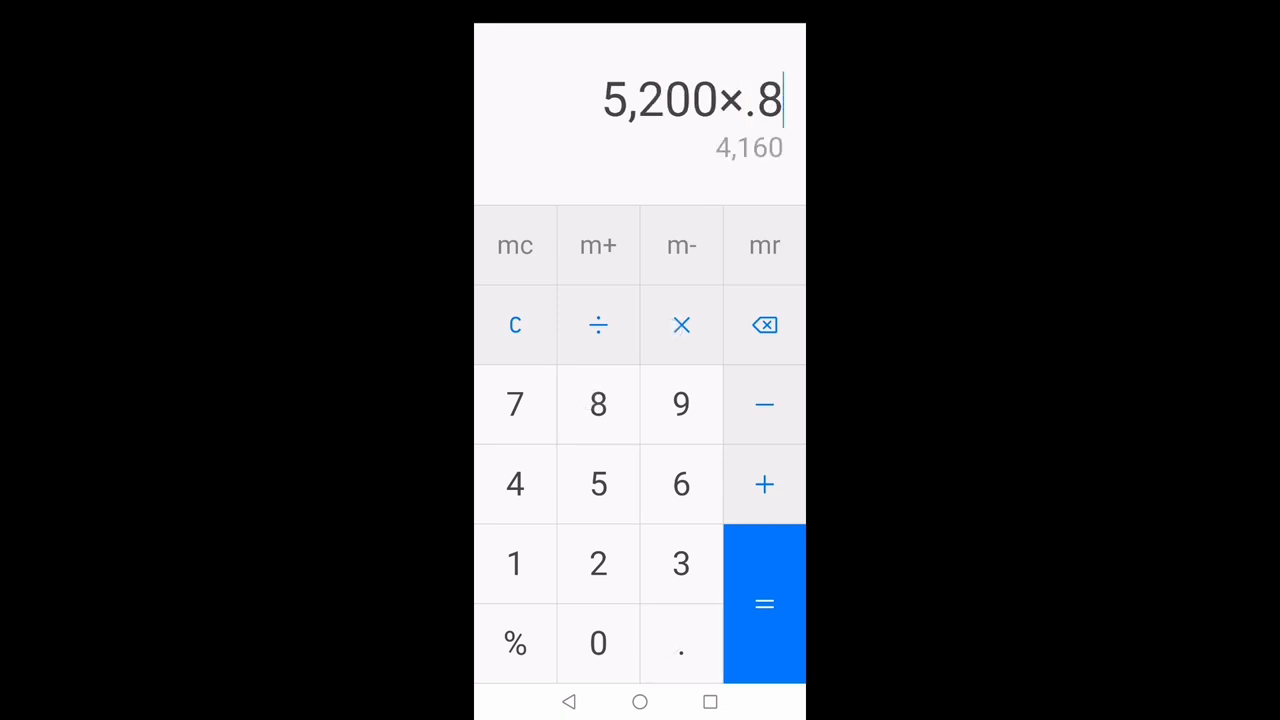
left_click(764, 604)
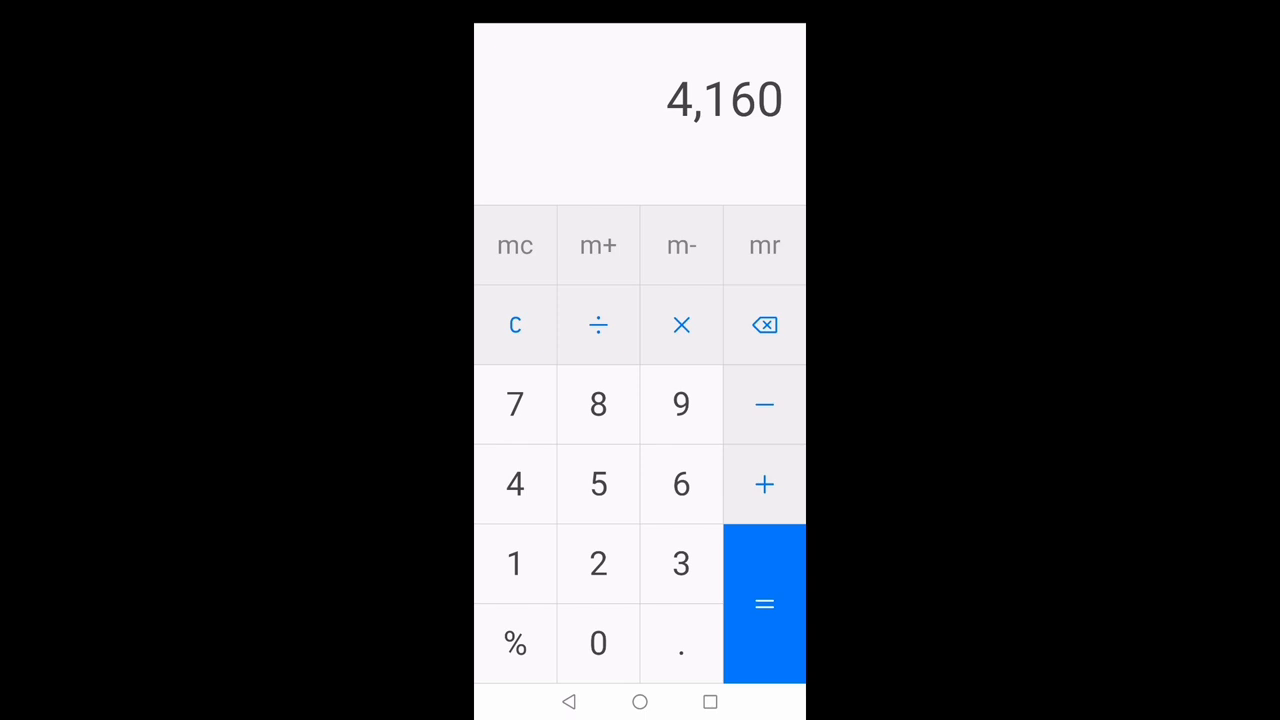